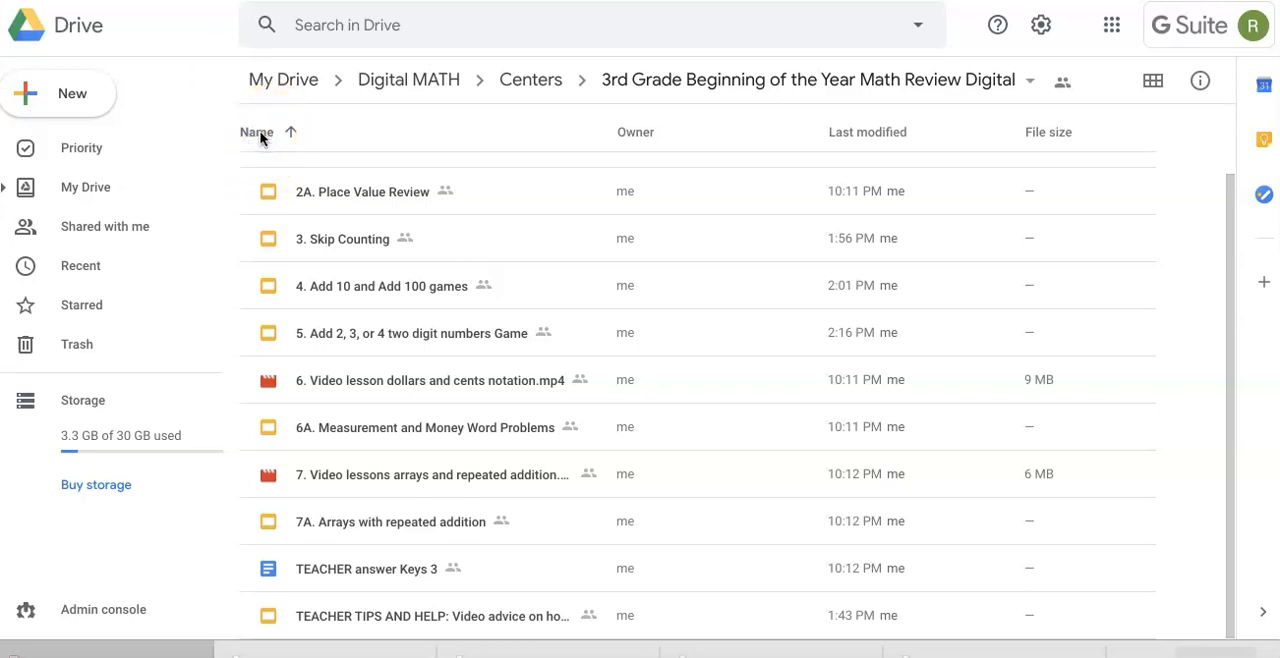
Re-sort the Drive folder by name and look over its files, including the teacher answer keys.
{"action": "left_click", "coordinate": [256, 132]}
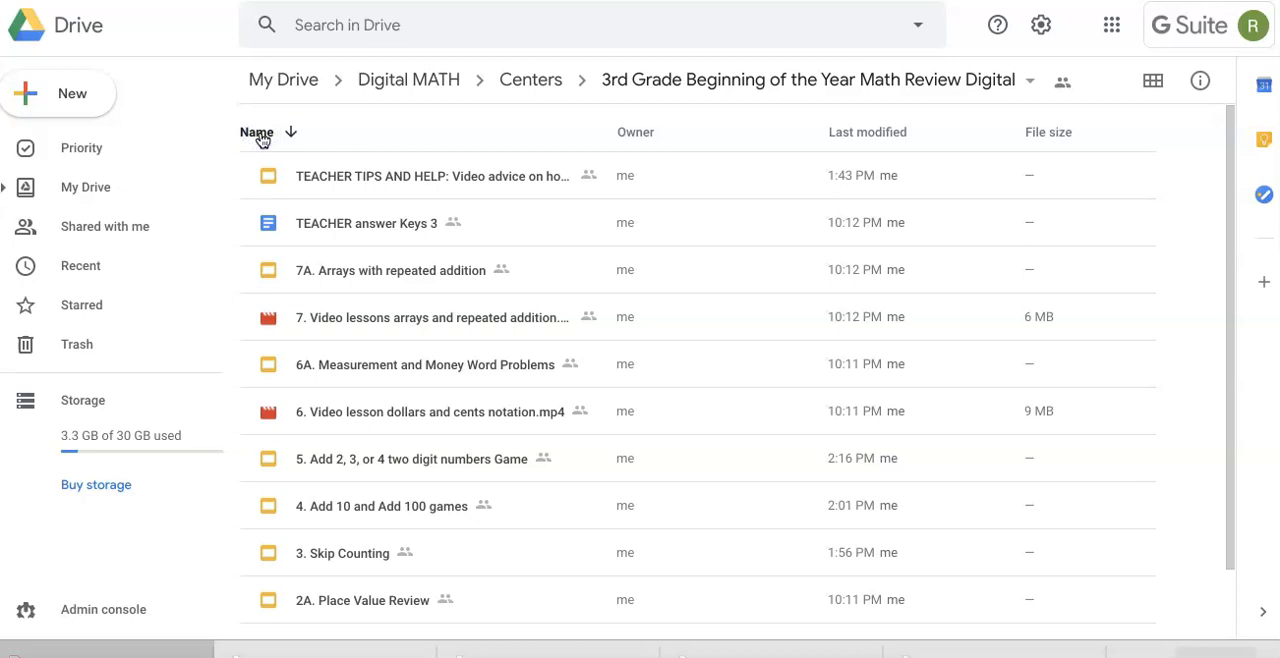
{"action": "left_click", "coordinate": [256, 132]}
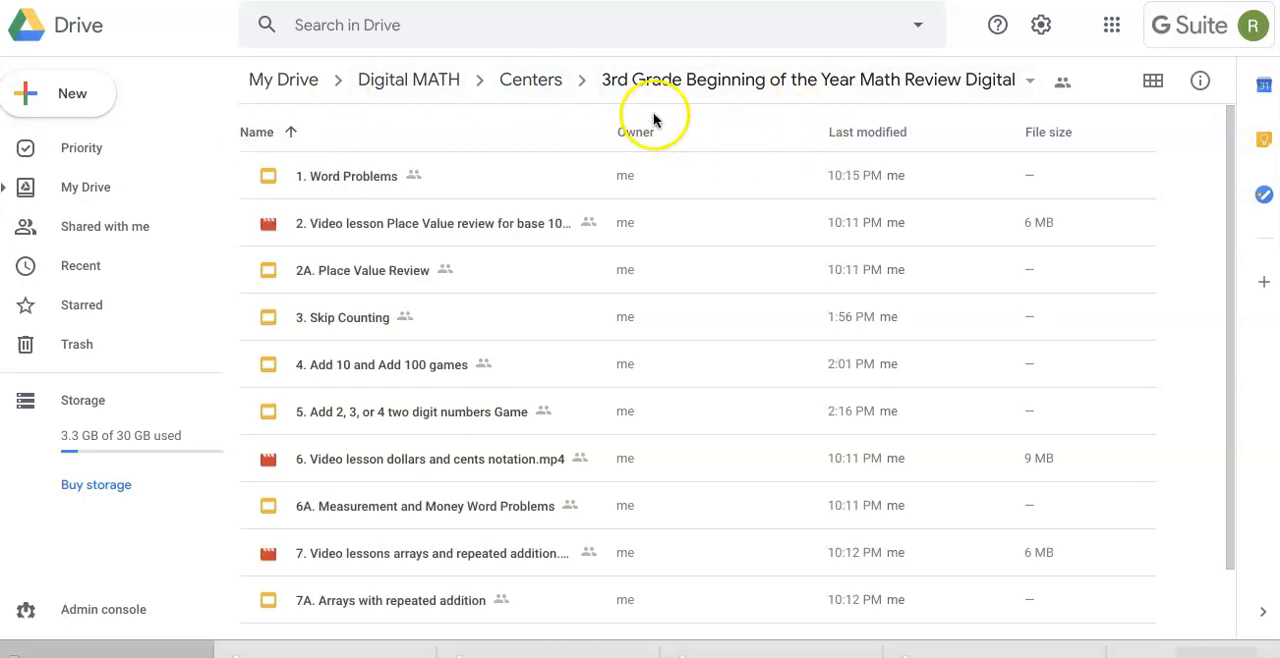
{"action": "mouse_move", "coordinate": [648, 128]}
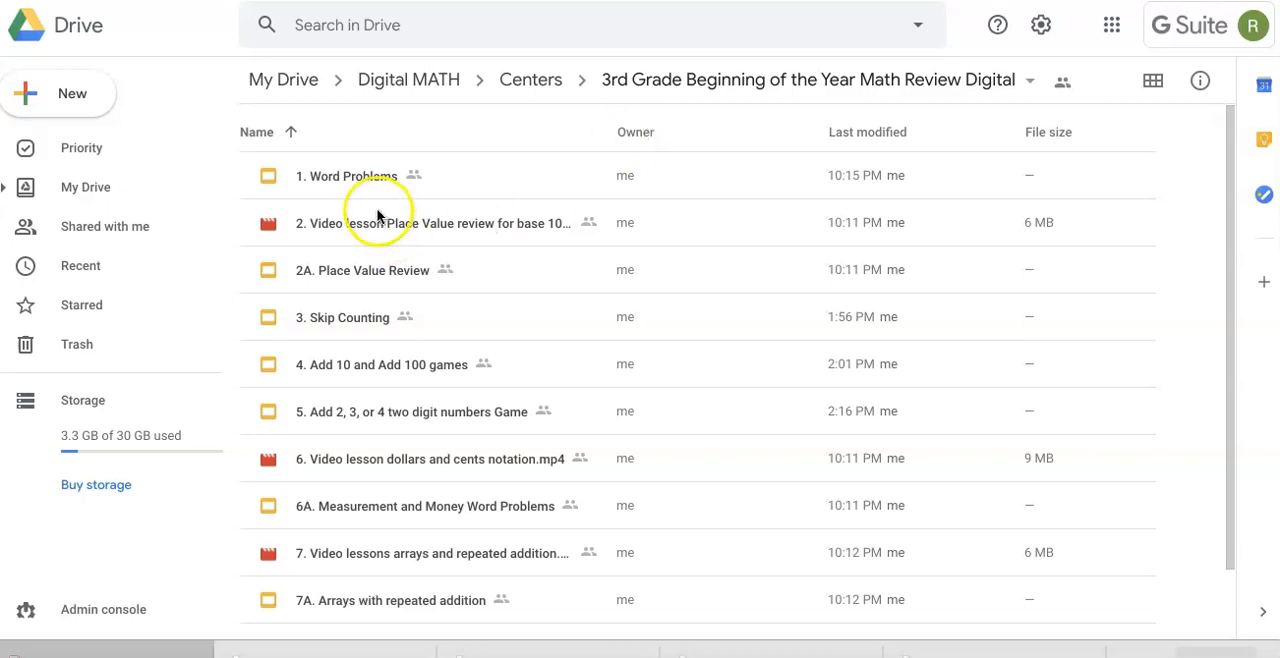
{"action": "scroll", "scroll_direction": "down", "scroll_amount": 3}
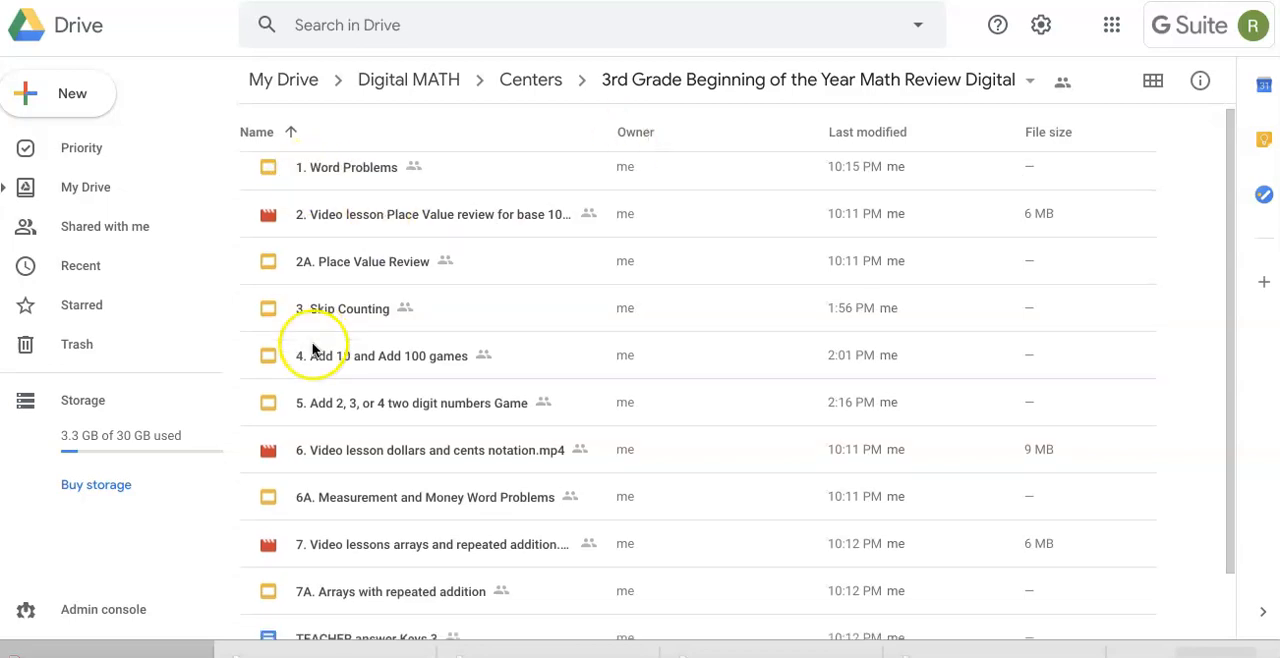
{"action": "scroll", "scroll_direction": "down", "scroll_amount": 3}
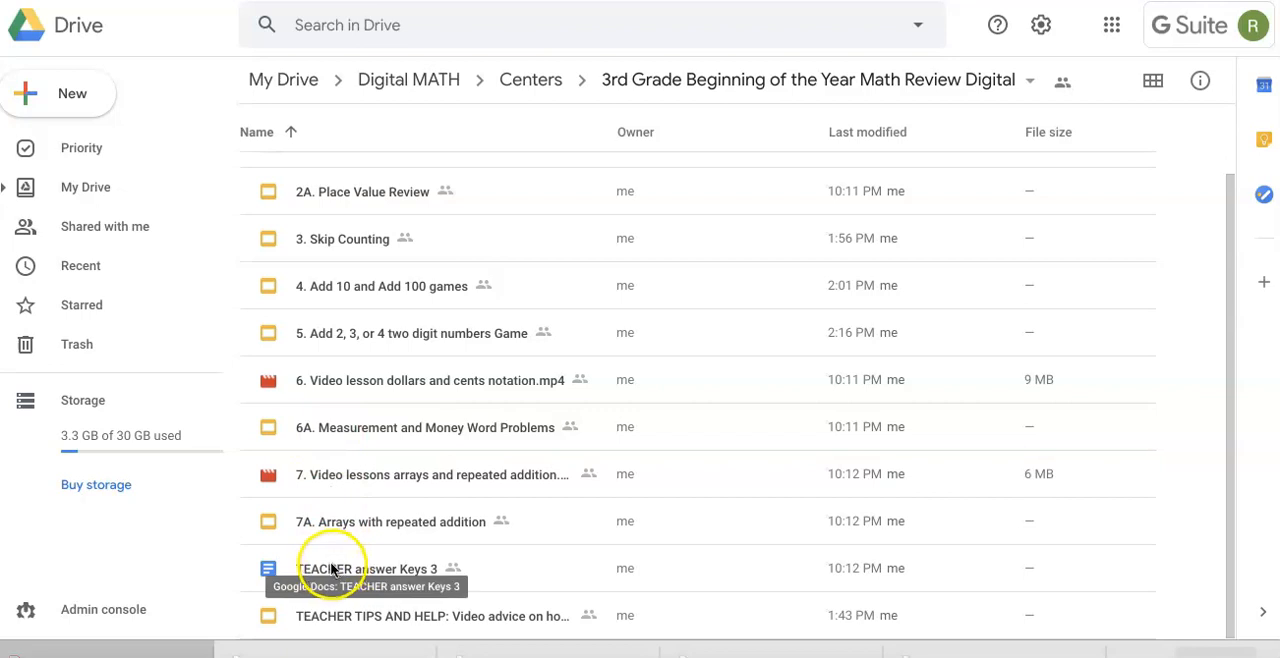
{"action": "mouse_move", "coordinate": [324, 616]}
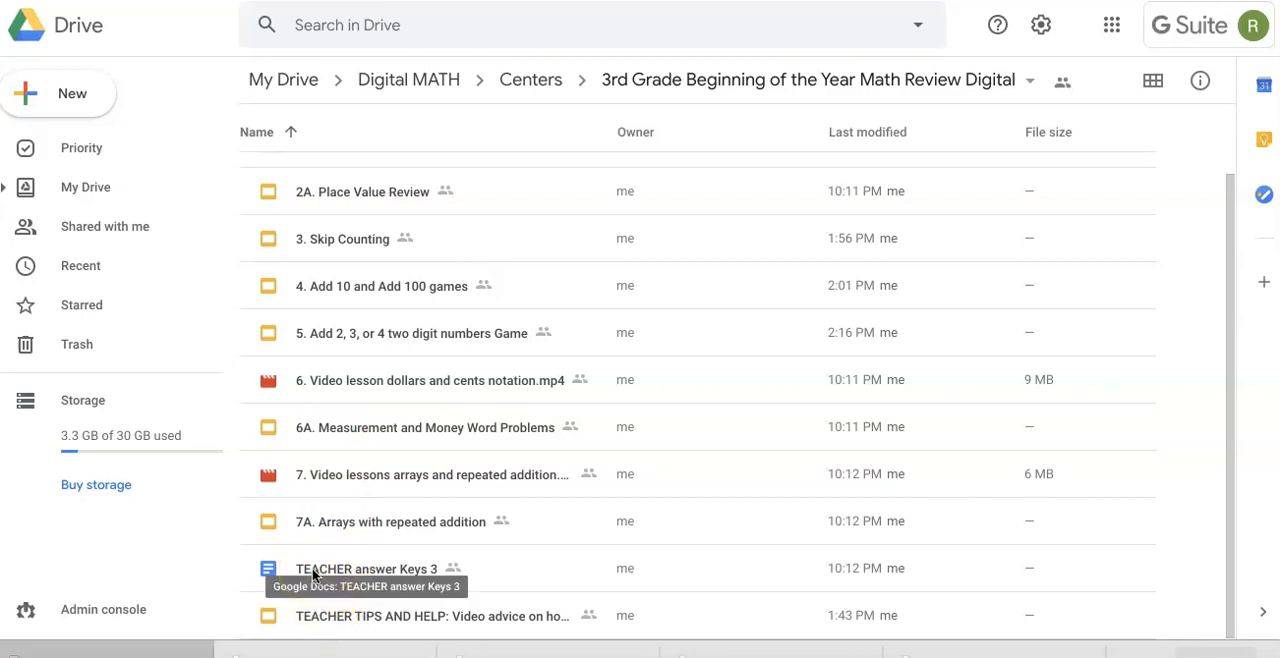
{"action": "left_click", "coordinate": [368, 568]}
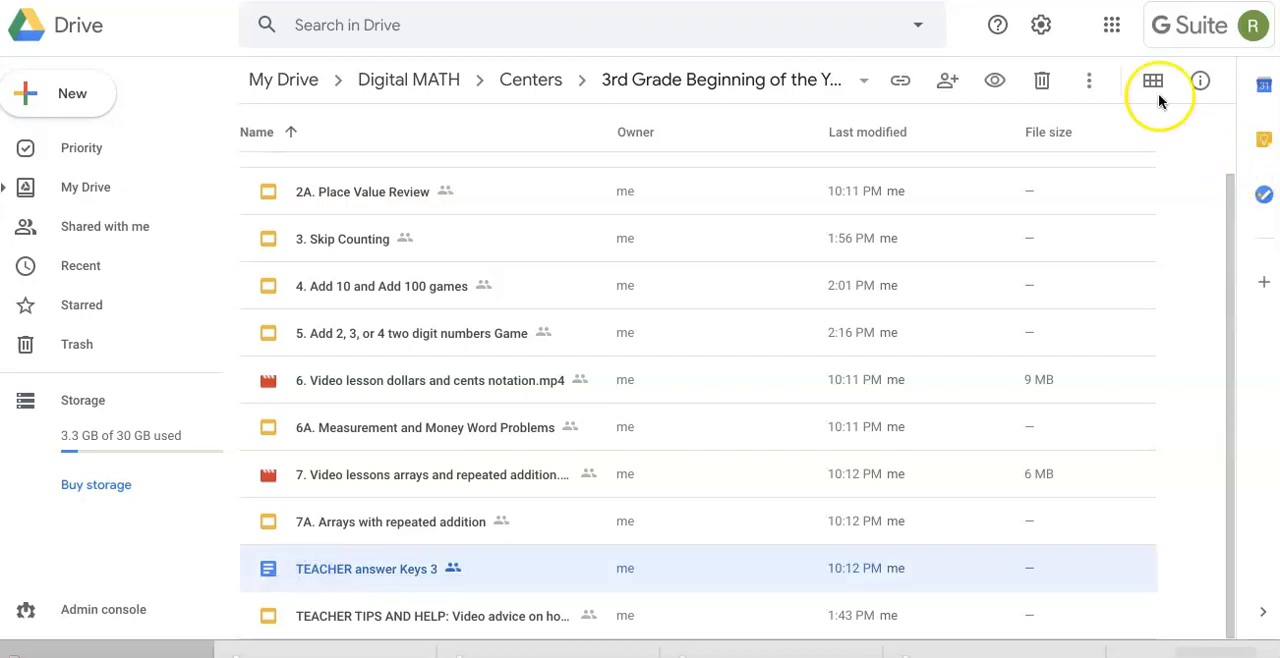
{"action": "left_click", "coordinate": [1088, 80]}
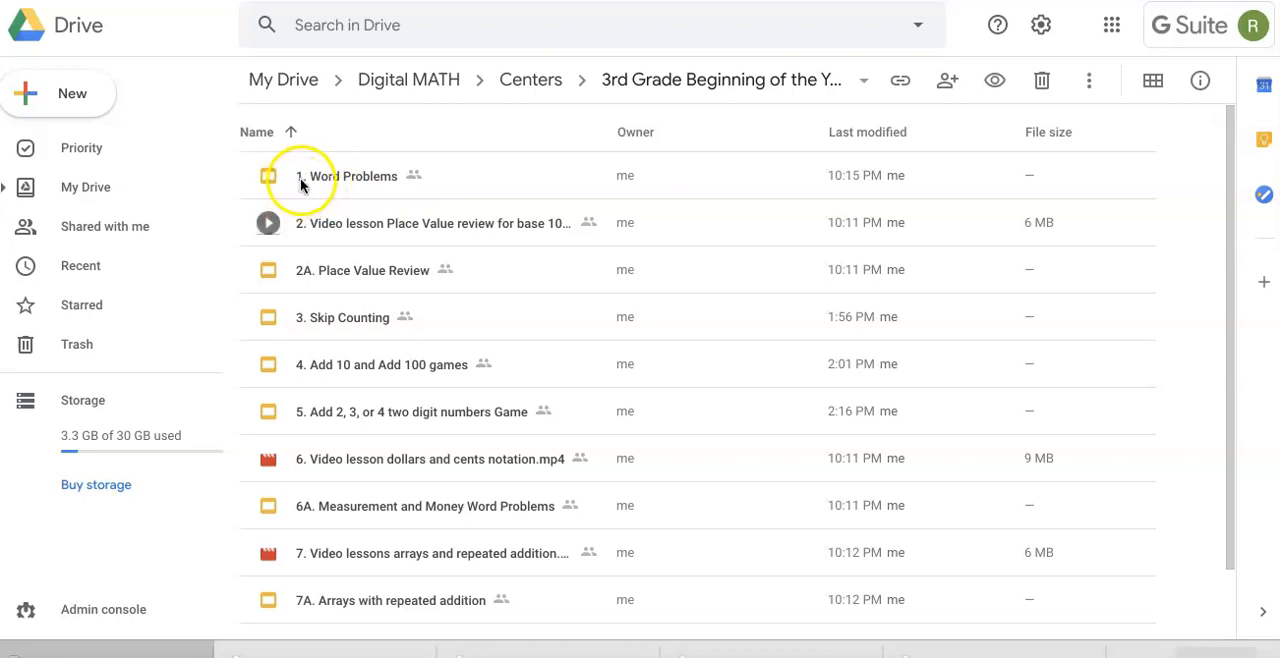
{"action": "mouse_move", "coordinate": [348, 200]}
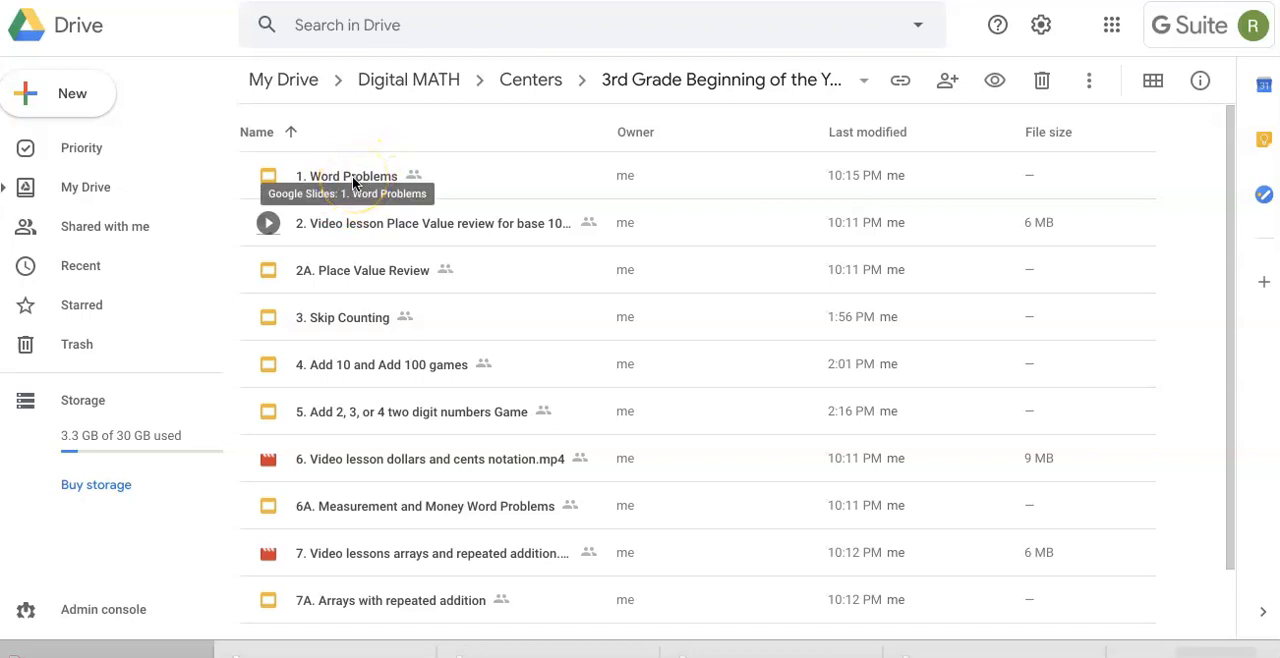
{"action": "mouse_move", "coordinate": [410, 294]}
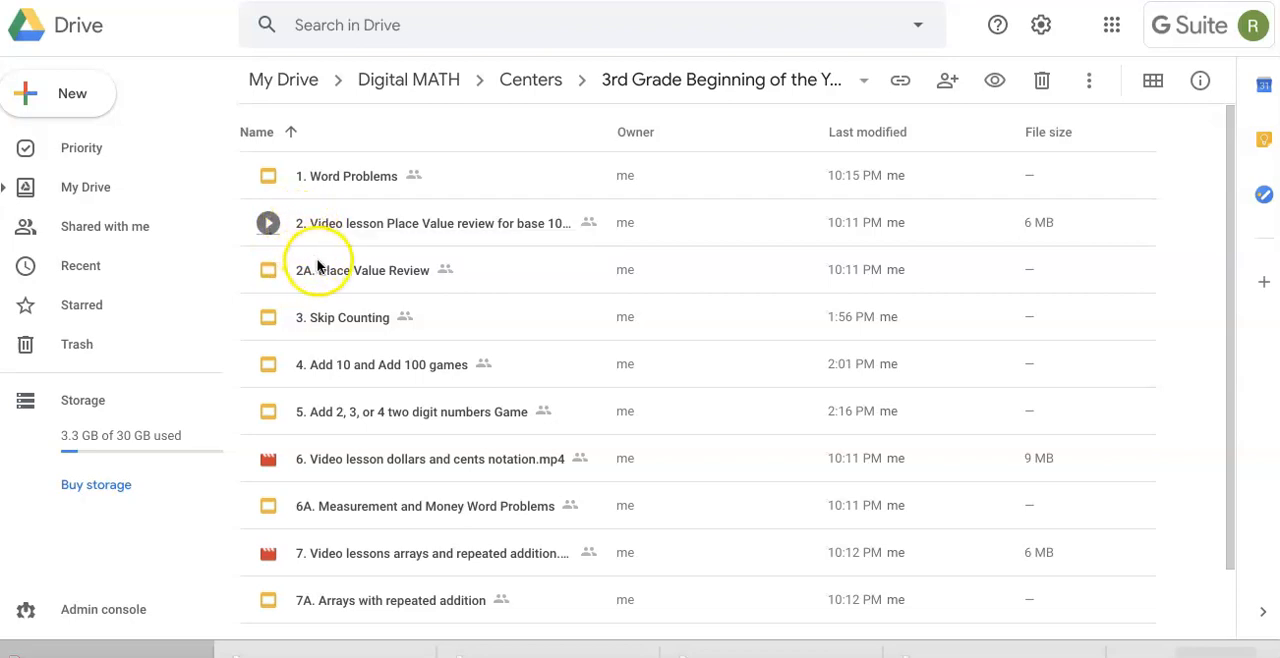
{"action": "mouse_move", "coordinate": [330, 270]}
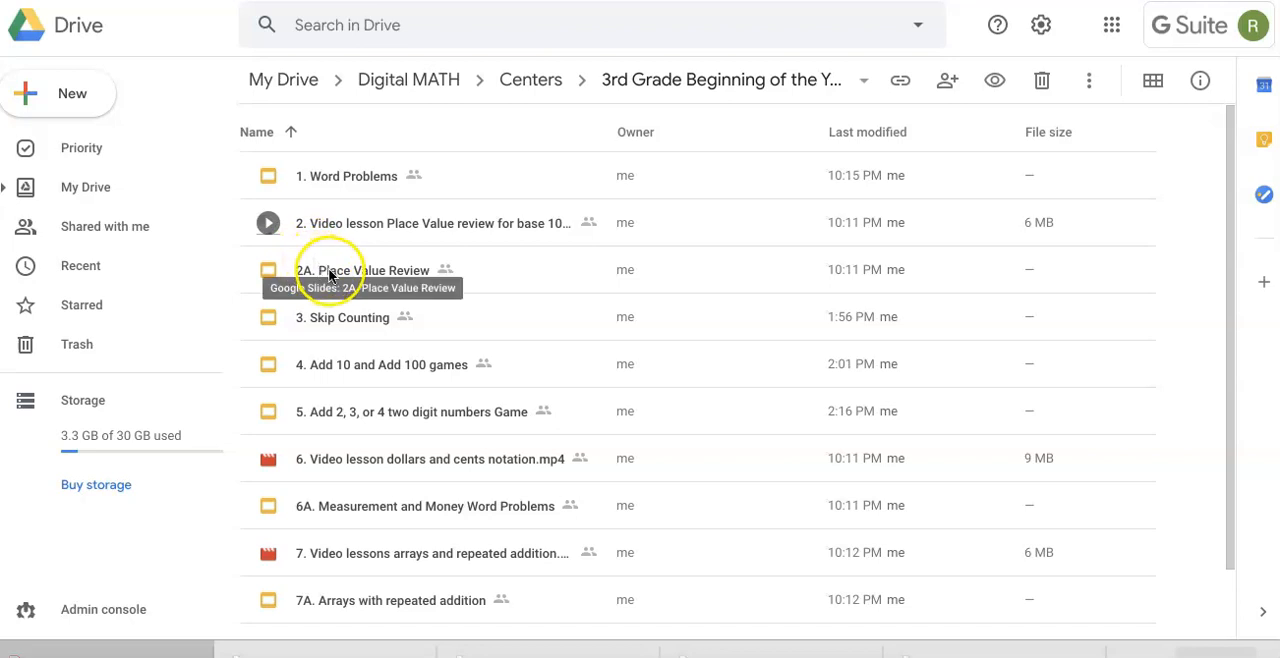
{"action": "left_click", "coordinate": [432, 222]}
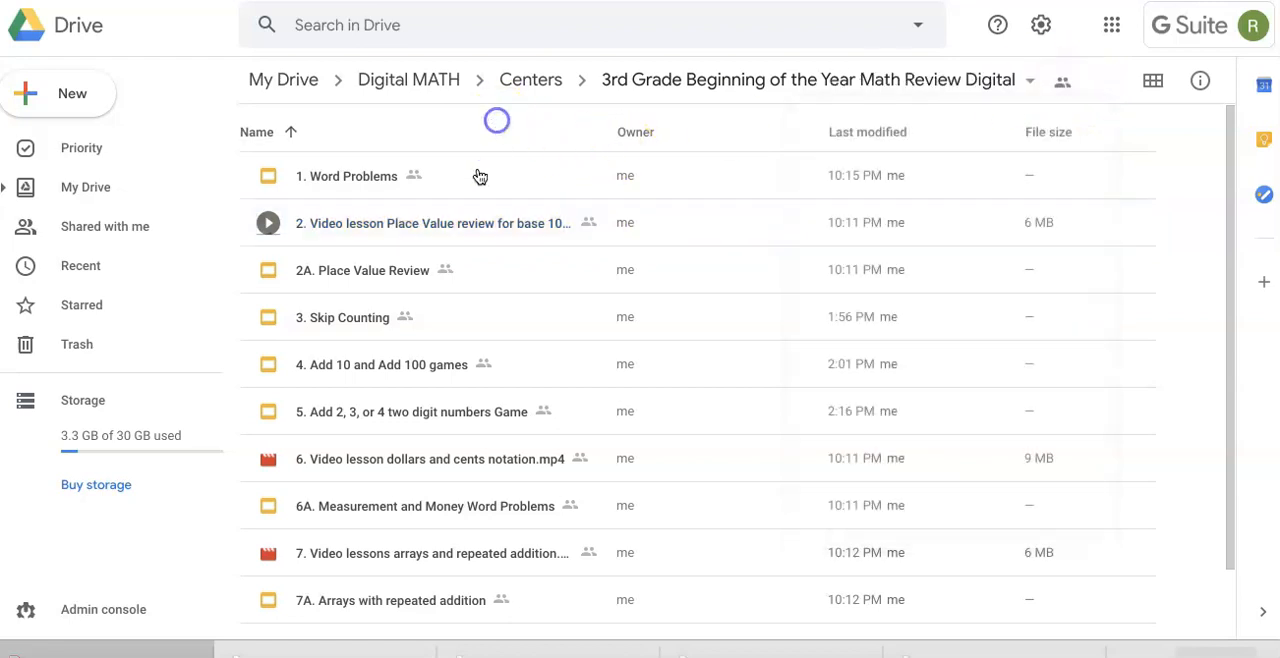
Open the 2A. Place Value Review slideshow from the folder.
{"action": "left_click", "coordinate": [256, 132]}
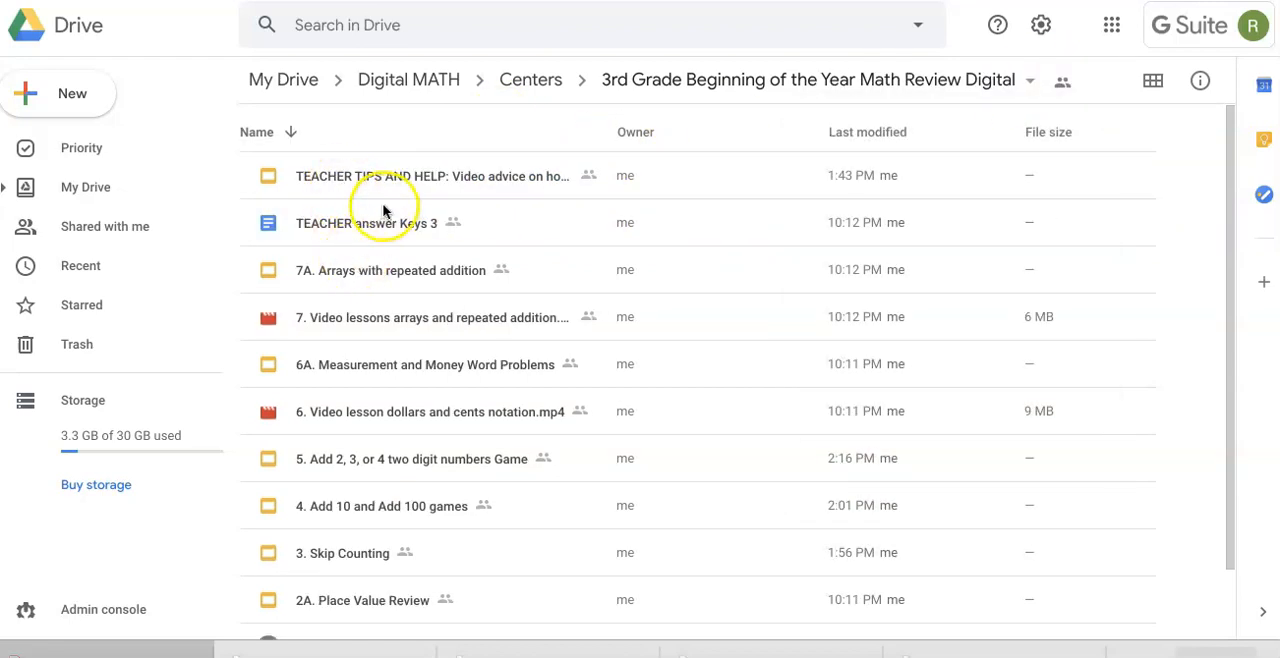
{"action": "double_click", "coordinate": [366, 222]}
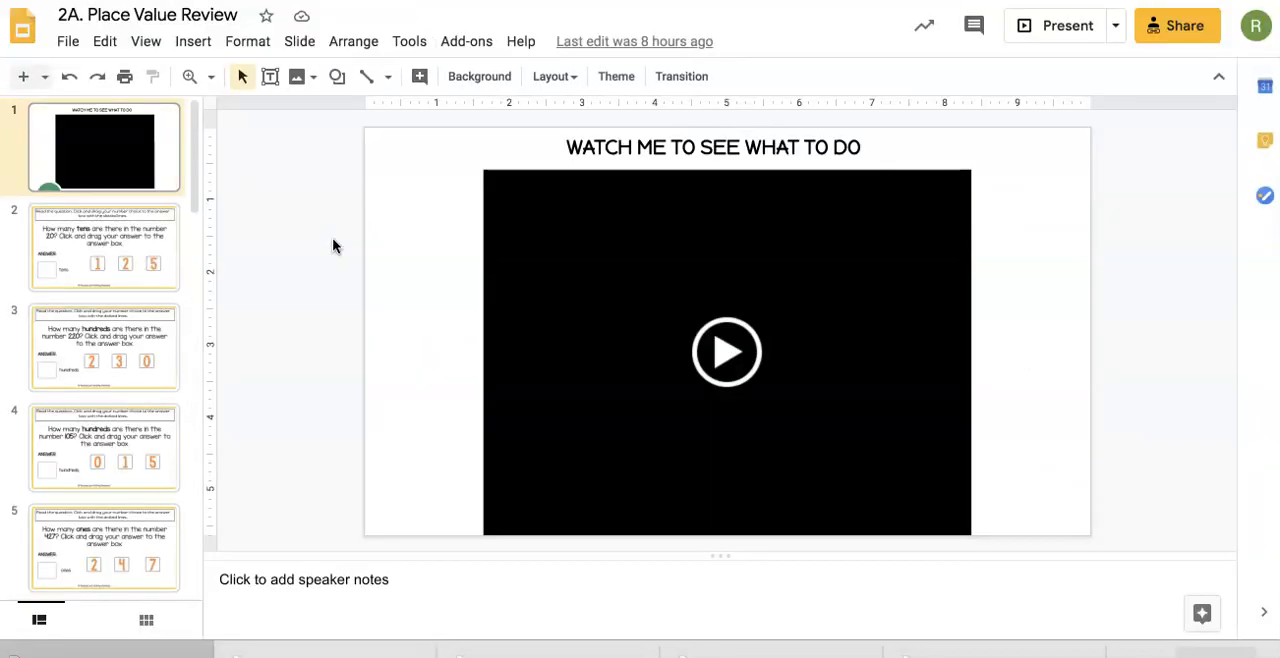
{"action": "mouse_move", "coordinate": [336, 212]}
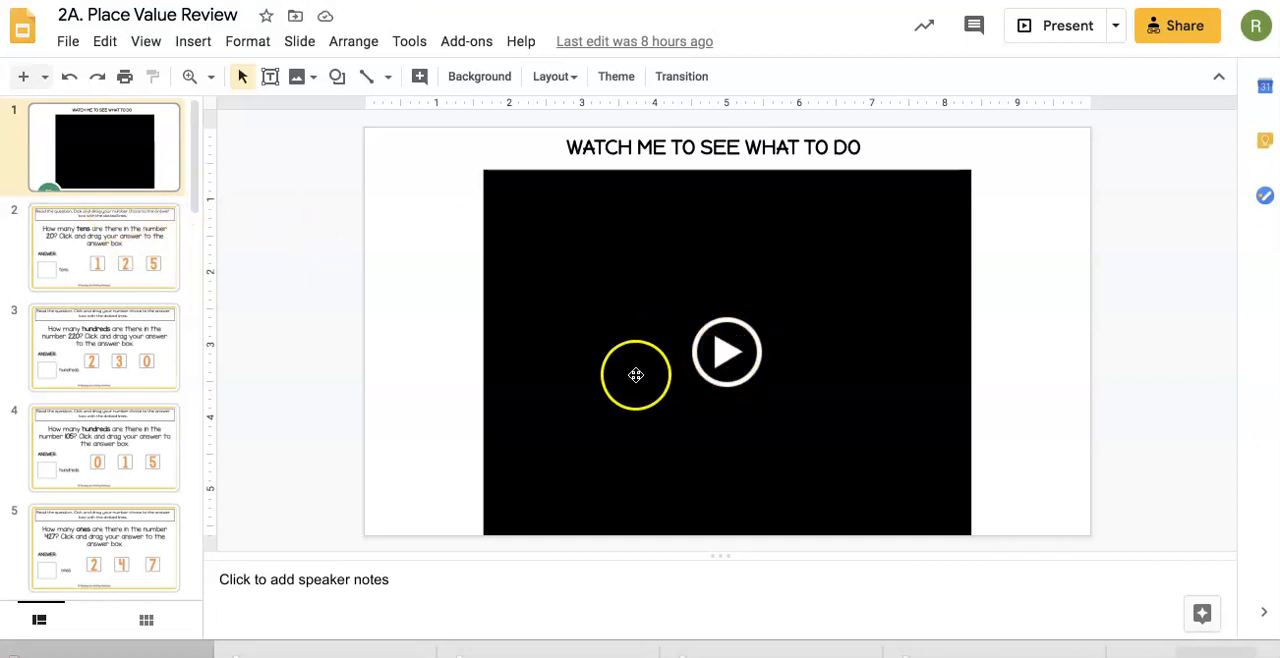
View the tens-in-20 question slide and the slide showing 24 with blocks.
{"action": "left_click", "coordinate": [104, 248]}
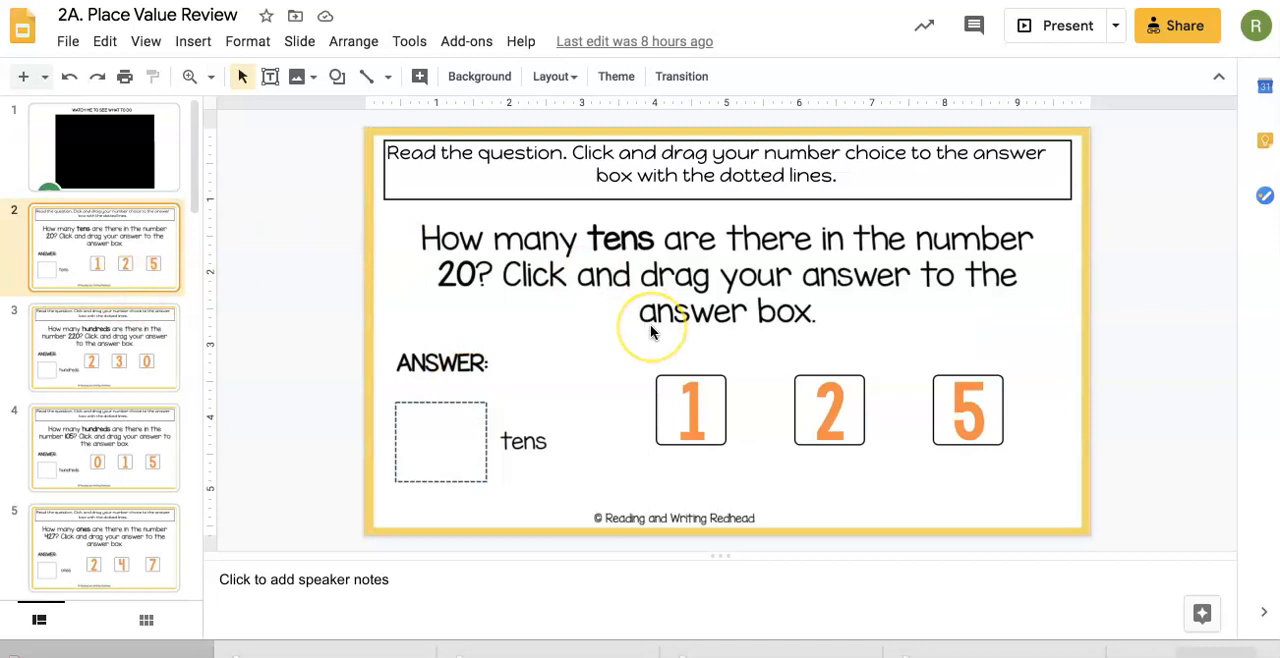
{"action": "mouse_move", "coordinate": [612, 328]}
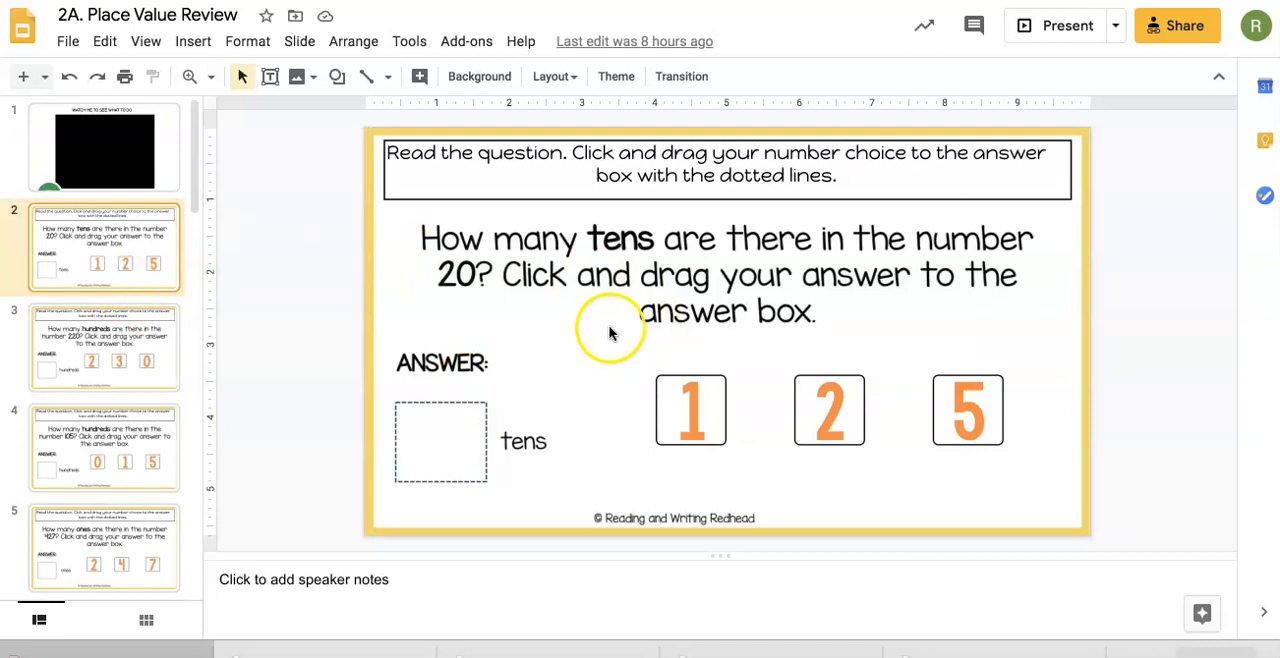
{"action": "mouse_move", "coordinate": [520, 268]}
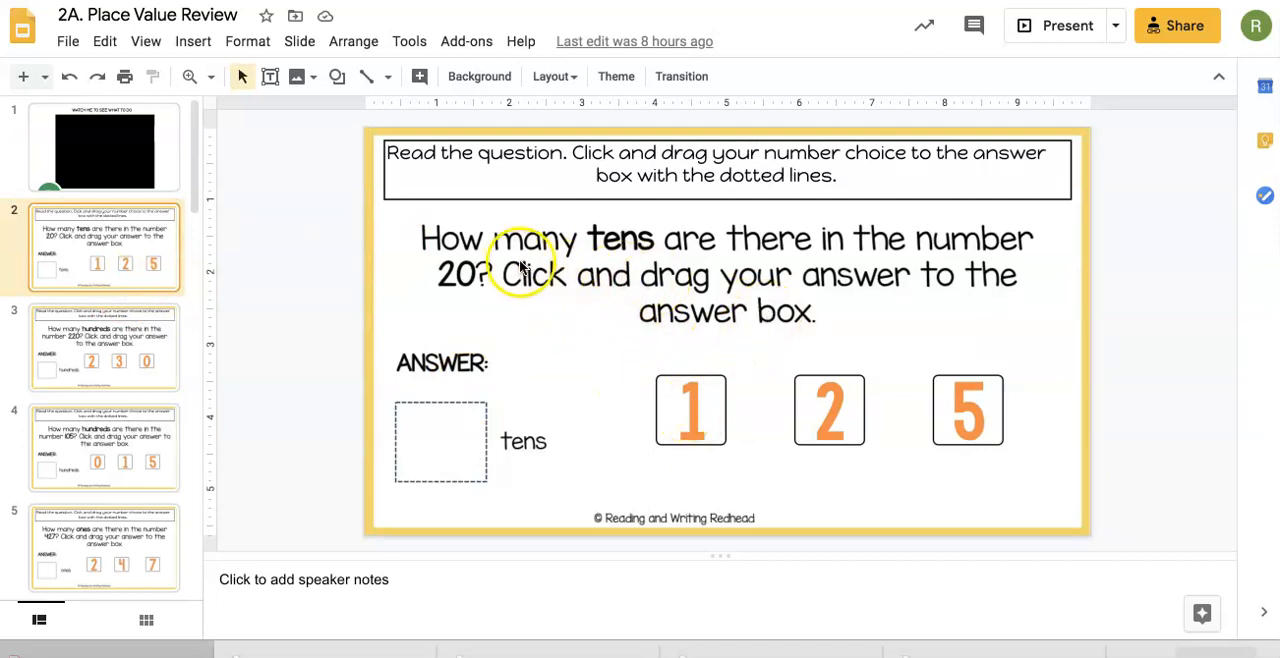
{"action": "left_click", "coordinate": [828, 408]}
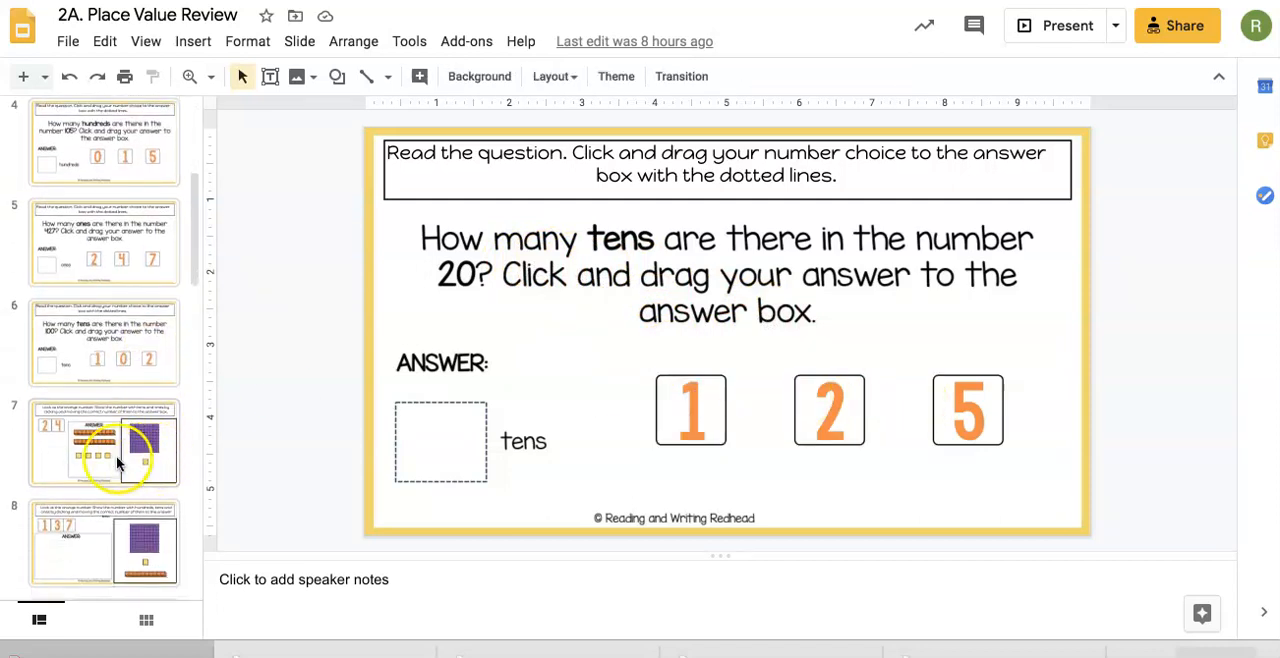
{"action": "left_click", "coordinate": [104, 444]}
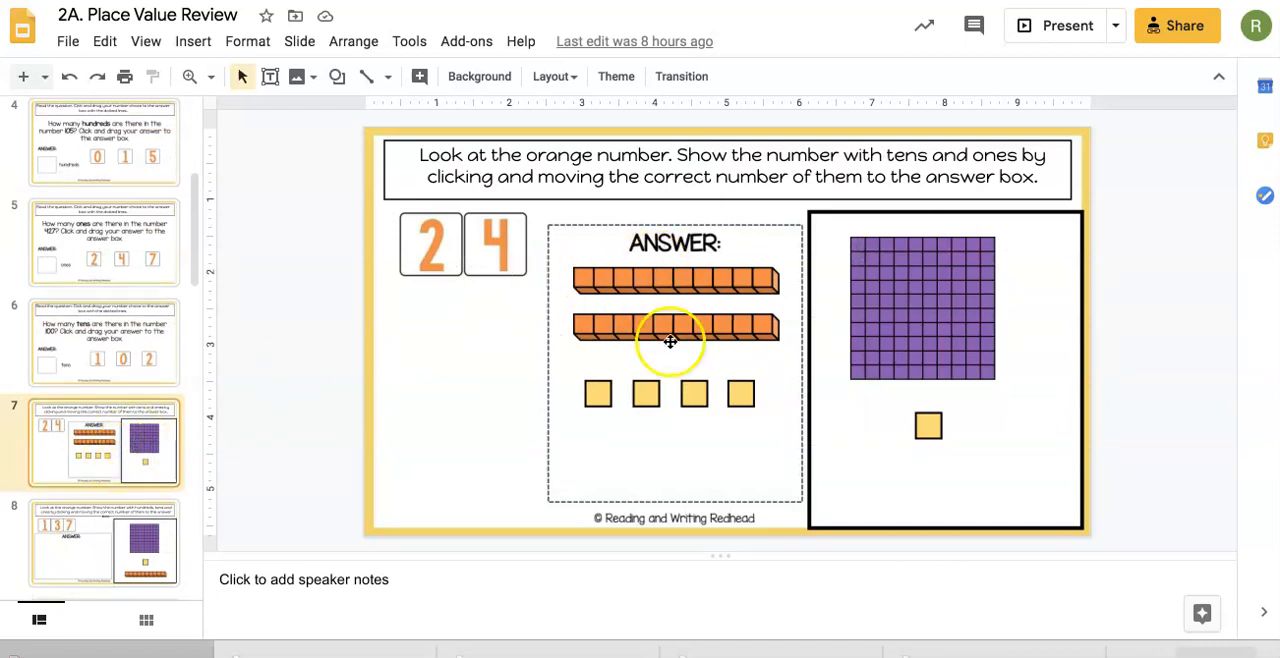
{"action": "mouse_move", "coordinate": [660, 288]}
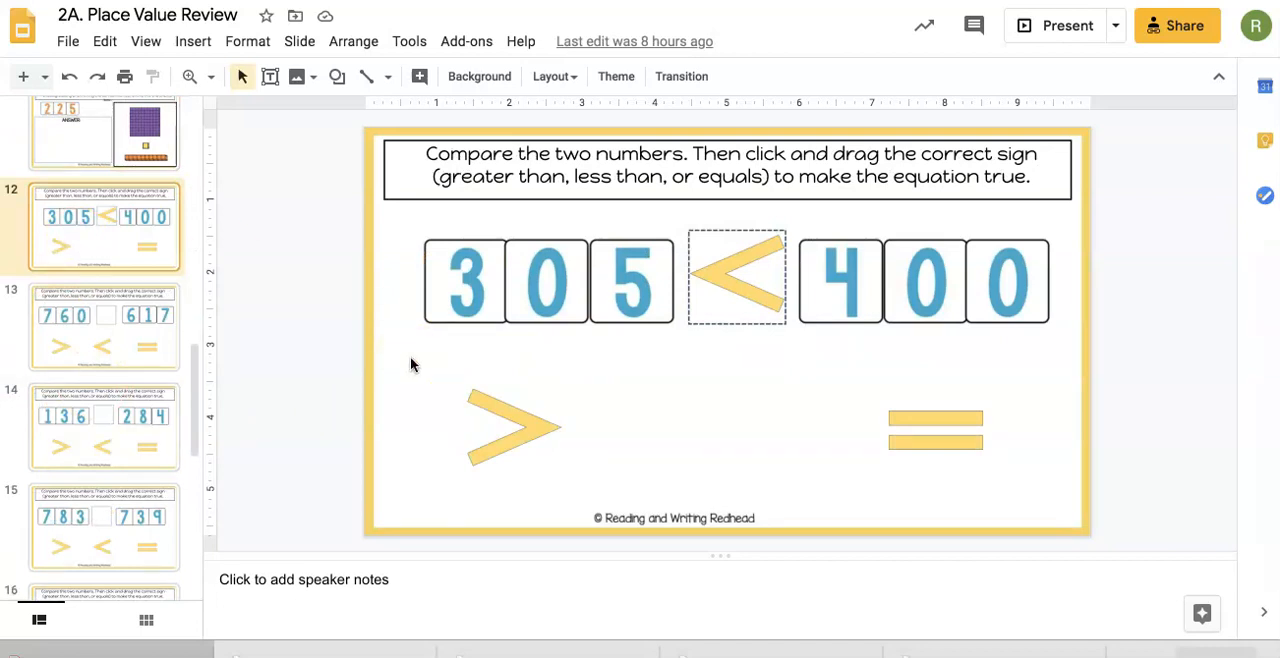
Move the less-than sign on the 305 and 400 comparison slide.
{"action": "left_click", "coordinate": [736, 276]}
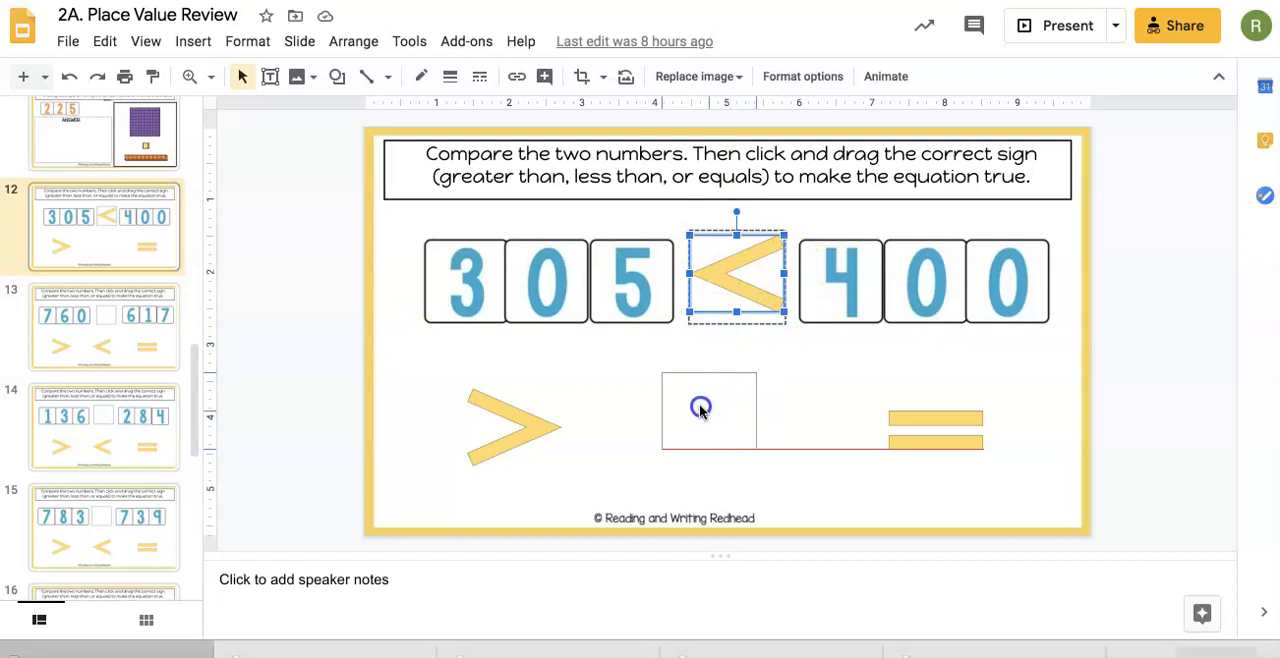
{"action": "left_click_drag", "start_coordinate": [736, 276], "coordinate": [704, 418]}
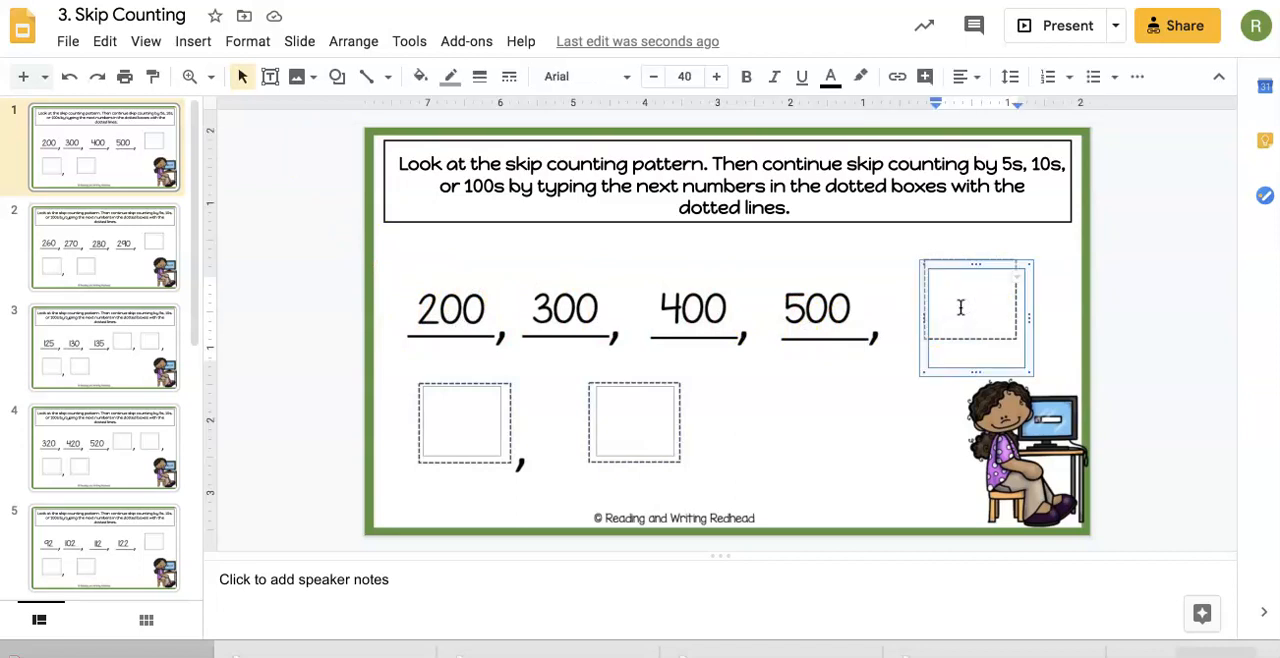
Enter 600 in the first dotted box to continue the 200-500 skip-counting pattern.
{"action": "type", "text": "600"}
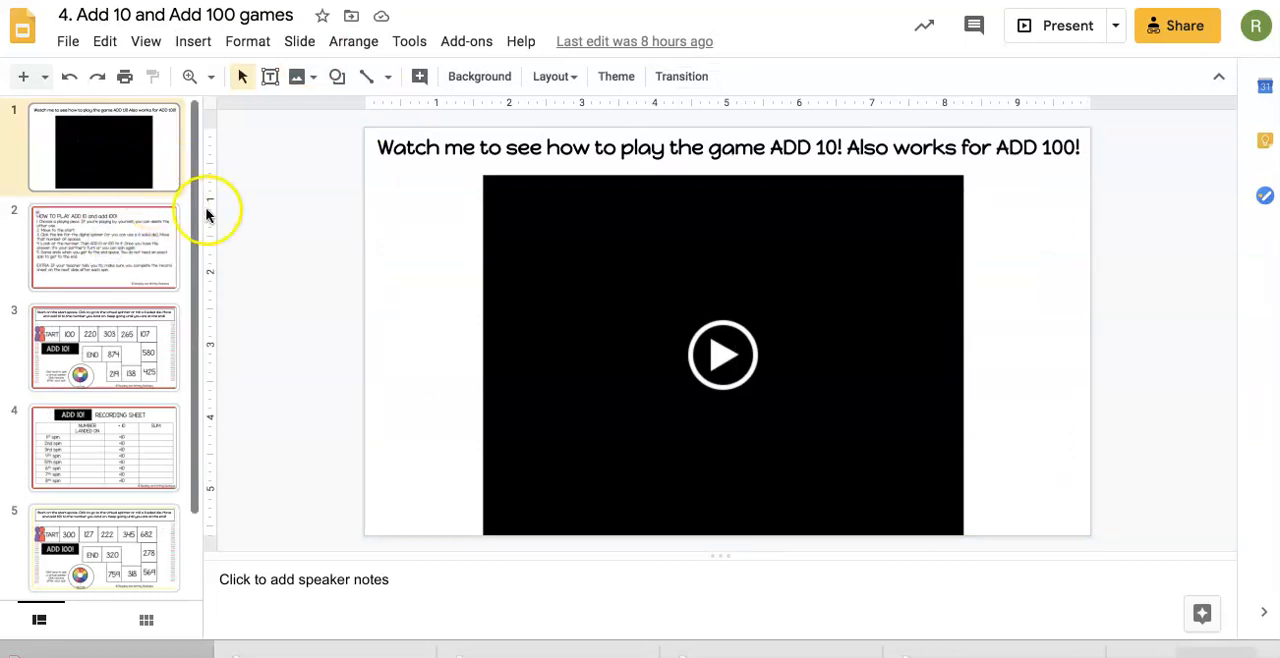
{"action": "mouse_move", "coordinate": [200, 272]}
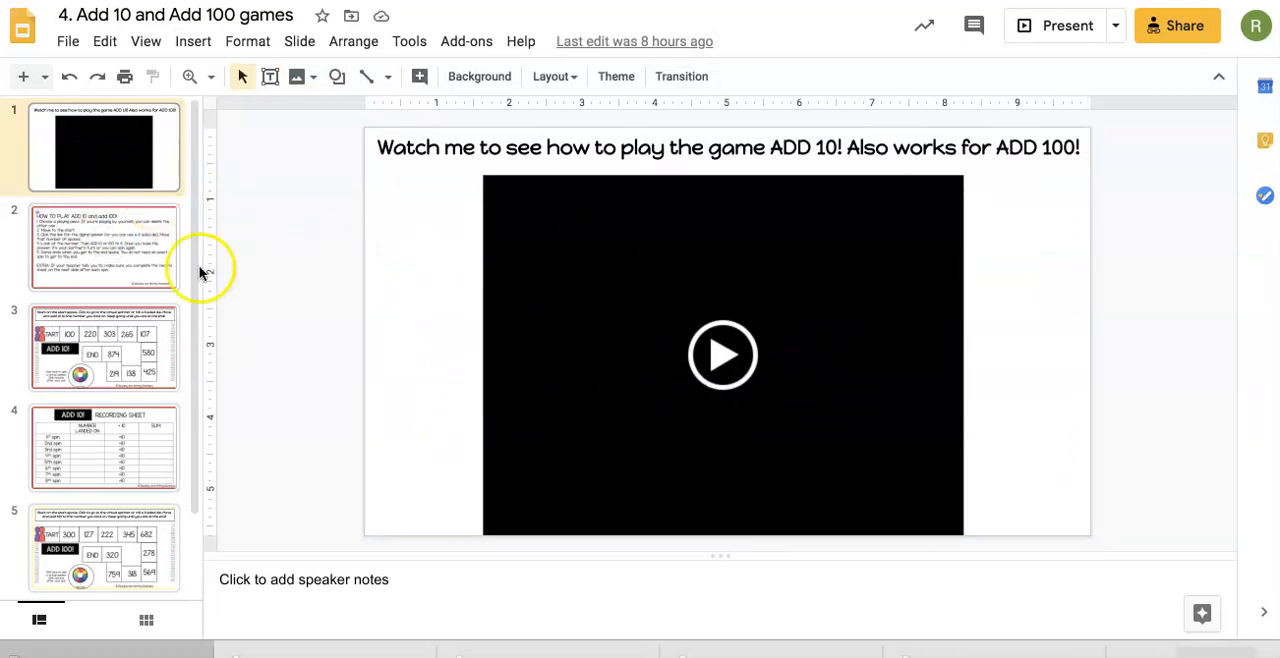
View the how-to-play instructions, the ADD 10 board and the ADD 100! board slides.
{"action": "left_click", "coordinate": [104, 246]}
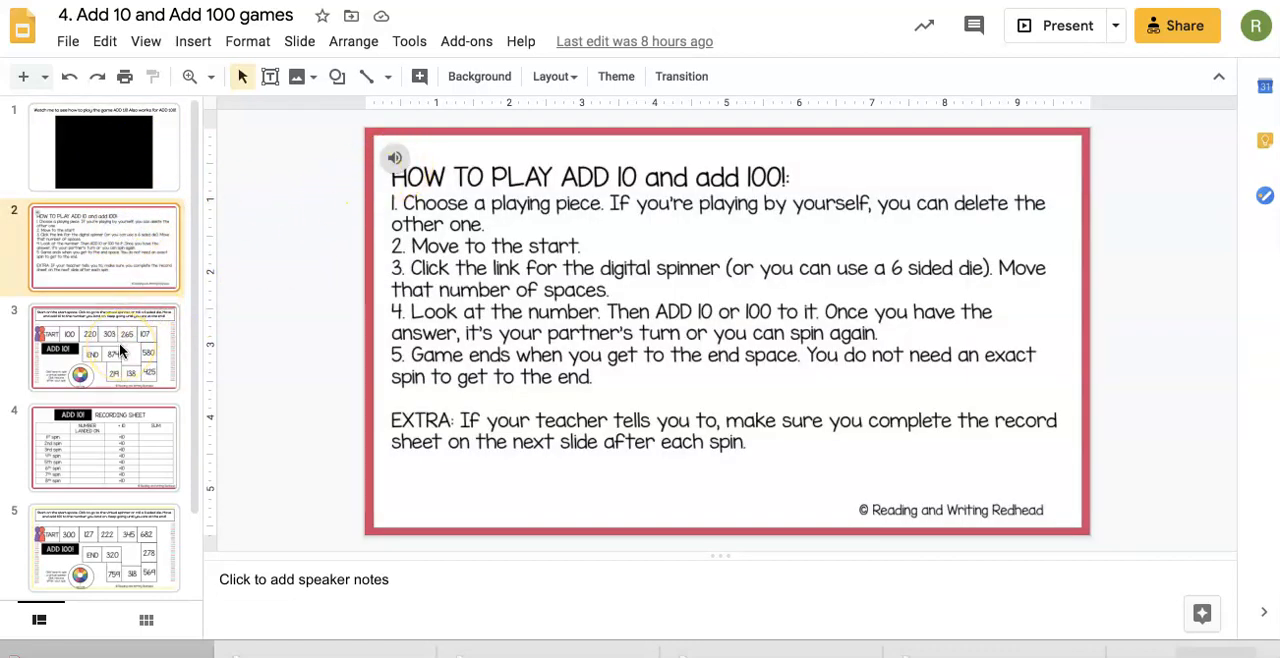
{"action": "left_click", "coordinate": [104, 348]}
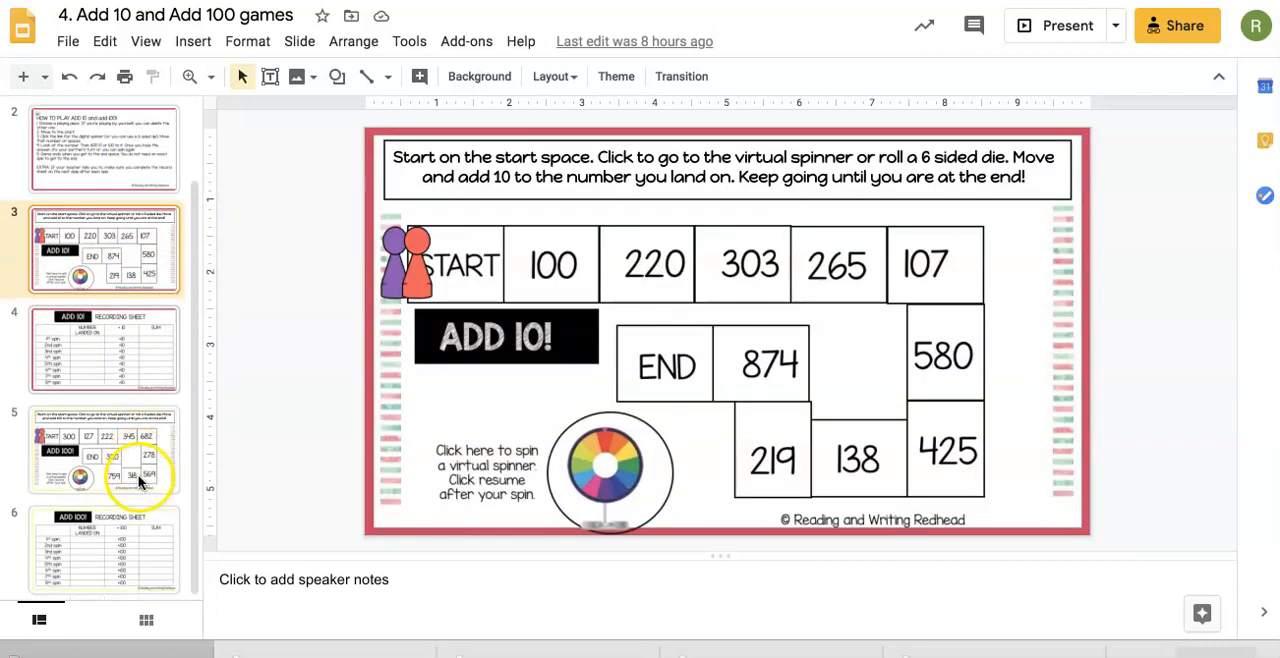
{"action": "left_click", "coordinate": [104, 448]}
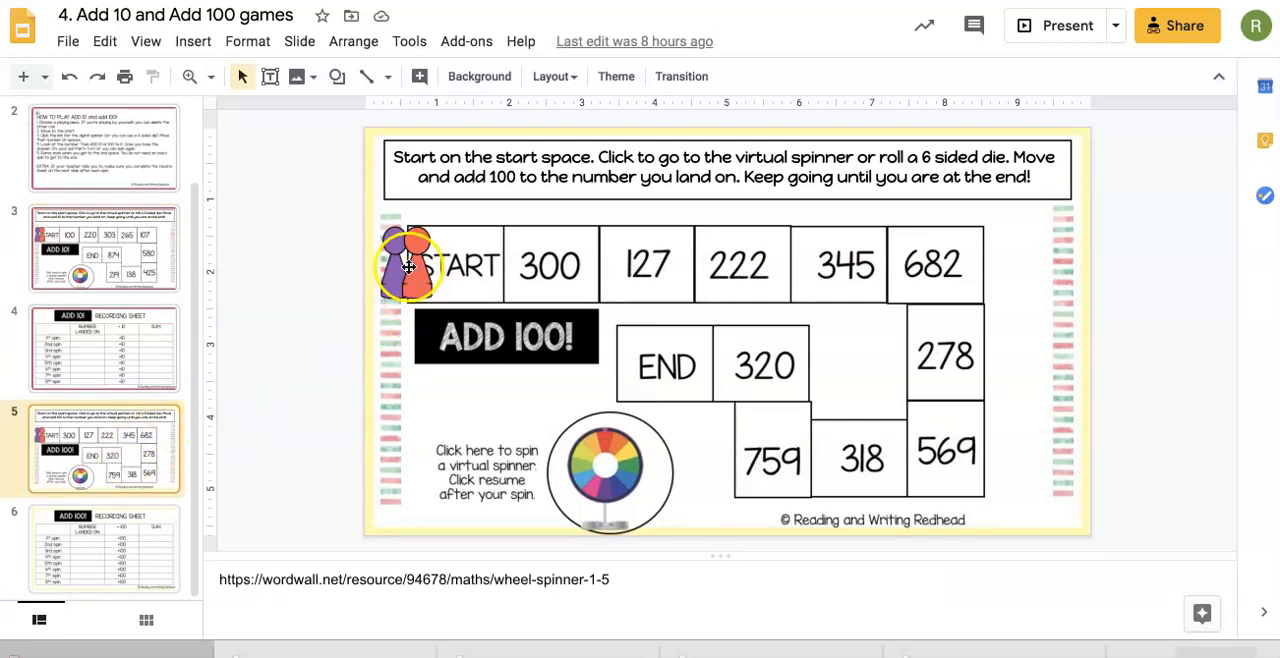
Move the orange playing piece onto the START space of the ADD 100! board.
{"action": "left_click", "coordinate": [410, 264]}
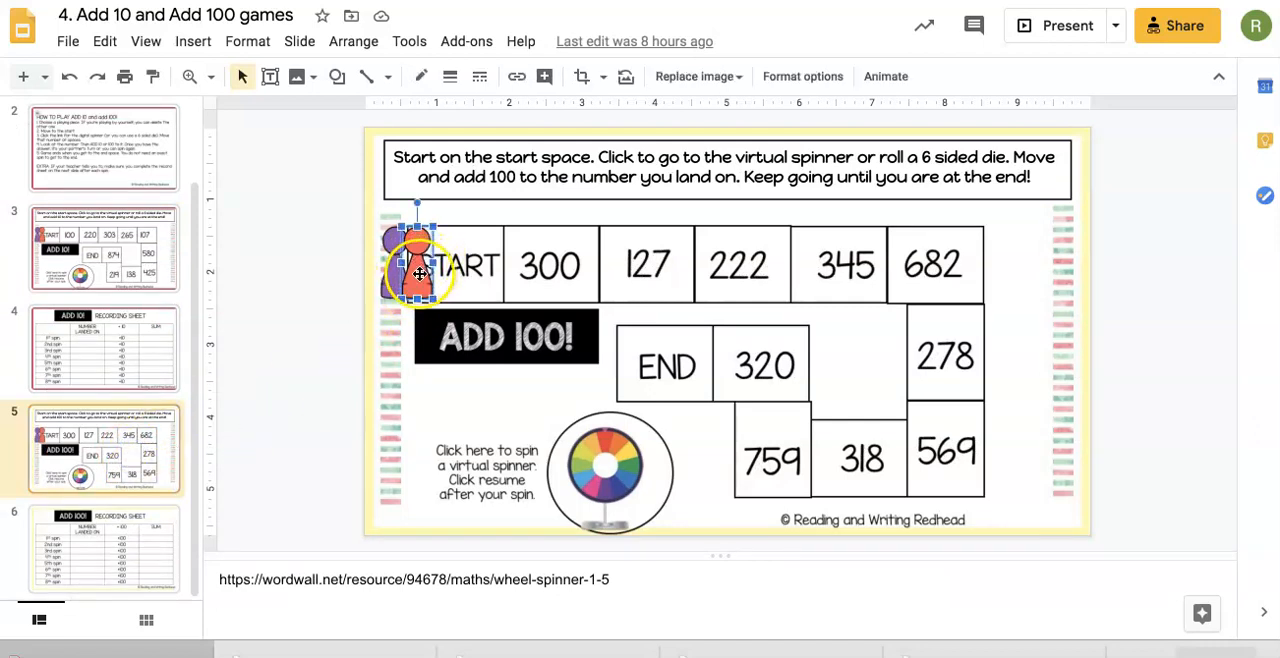
{"action": "left_click_drag", "start_coordinate": [418, 264], "coordinate": [476, 264]}
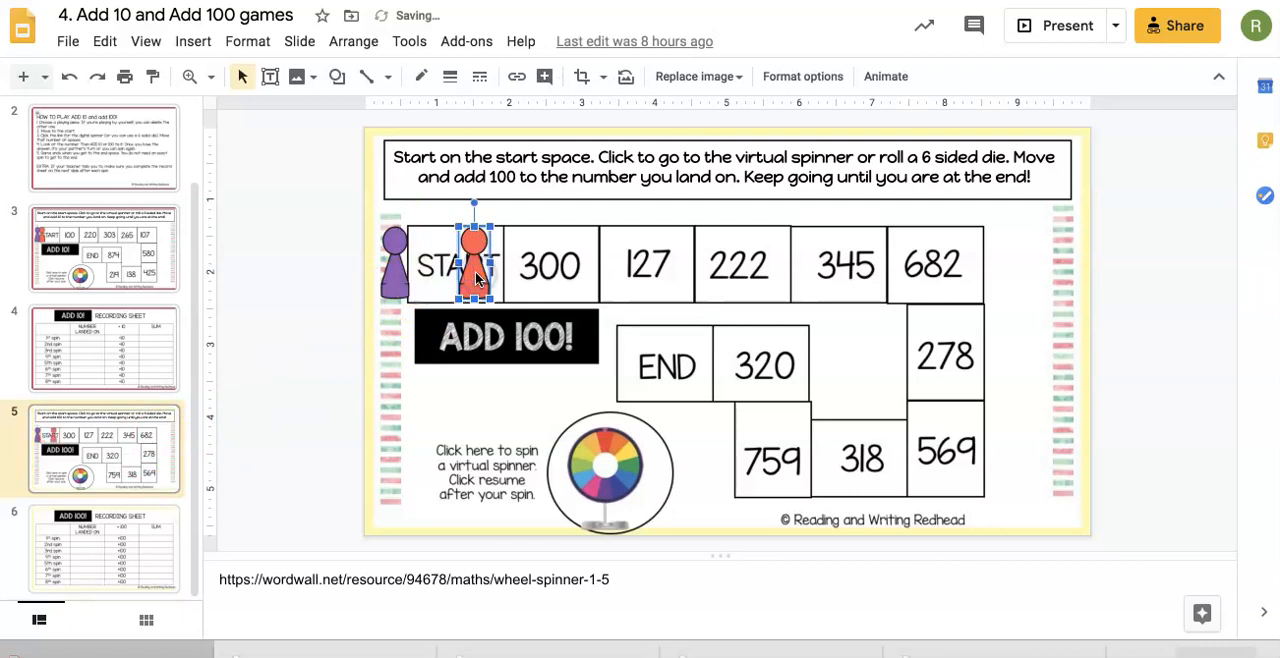
{"action": "mouse_move", "coordinate": [370, 490]}
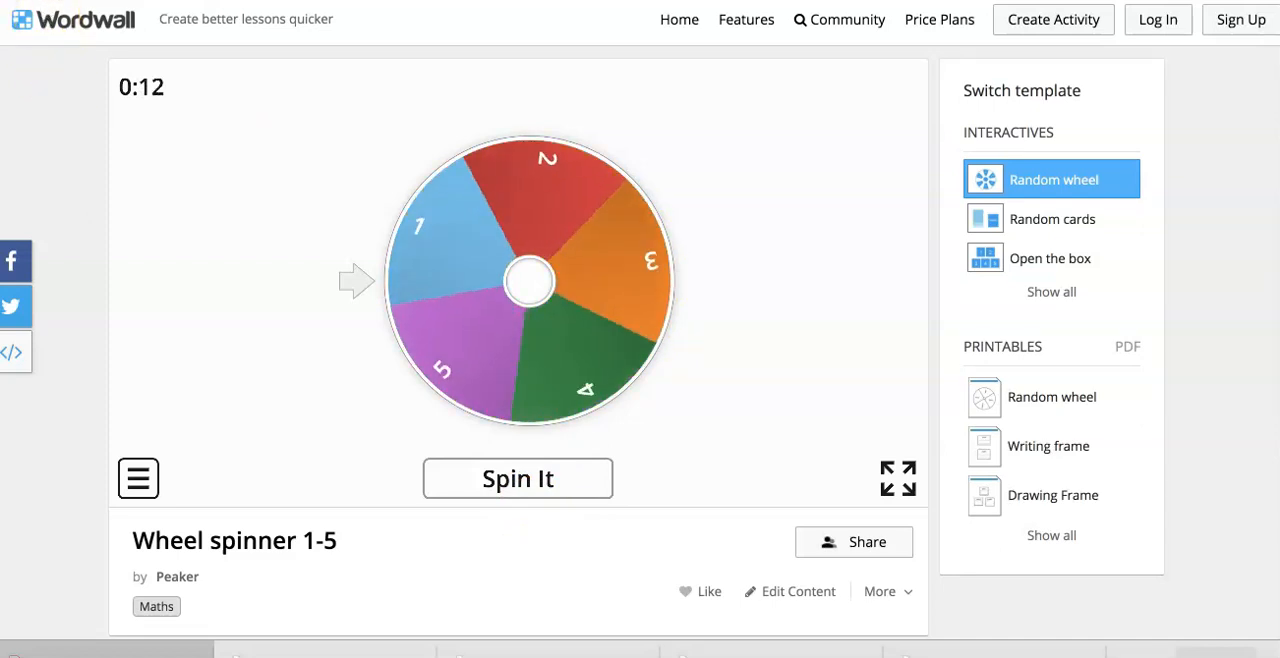
Spin the Wordwall 1-5 wheel spinner, which lands on 3.
{"action": "left_click", "coordinate": [516, 478]}
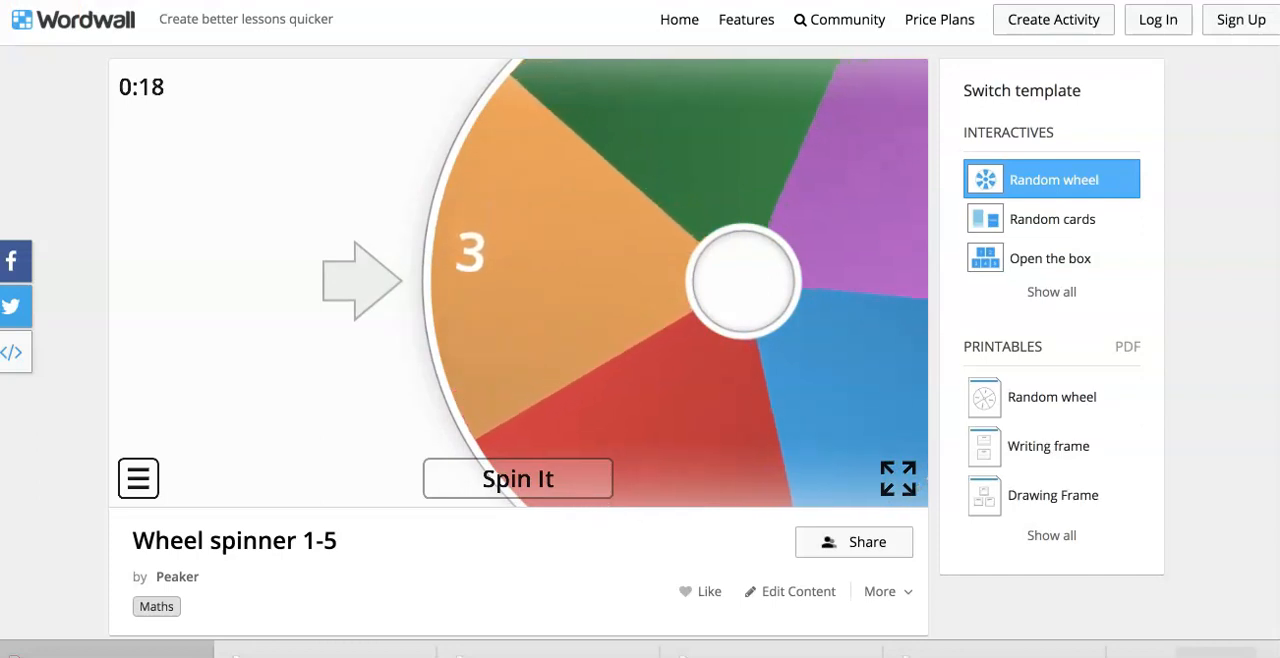
{"action": "left_click", "coordinate": [516, 478]}
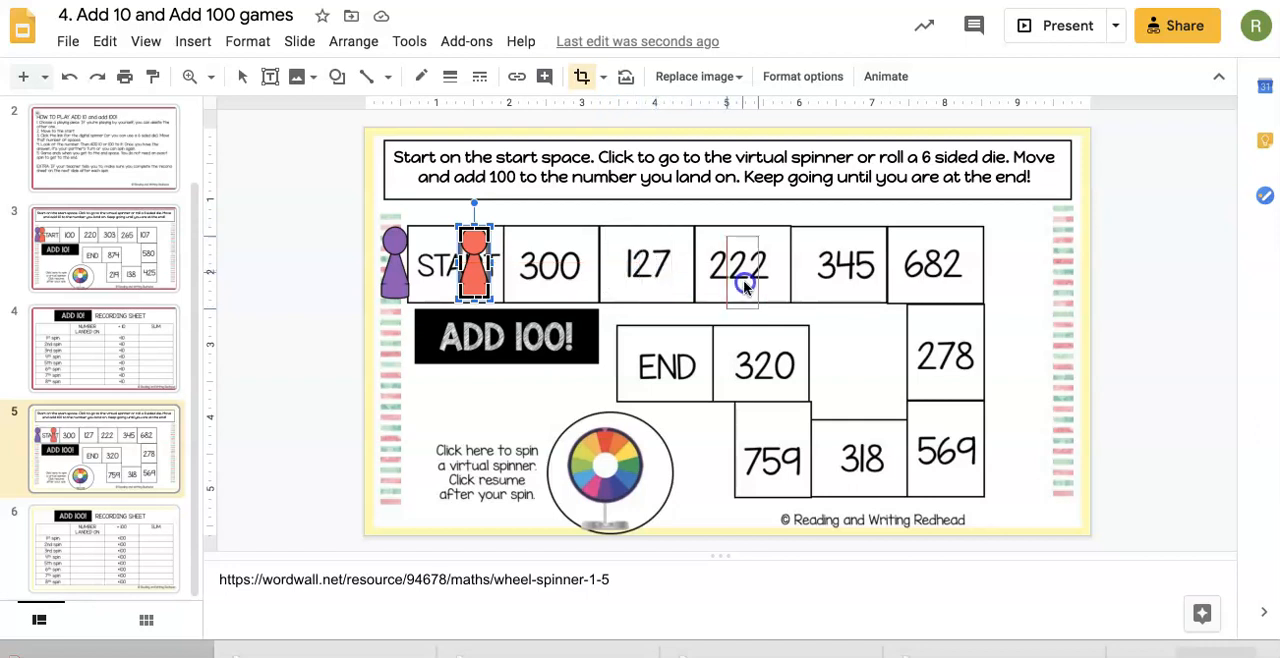
Move the orange piece three spaces to 222 and show the ADD 100! recording sheet slide.
{"action": "left_click_drag", "start_coordinate": [476, 264], "coordinate": [762, 264]}
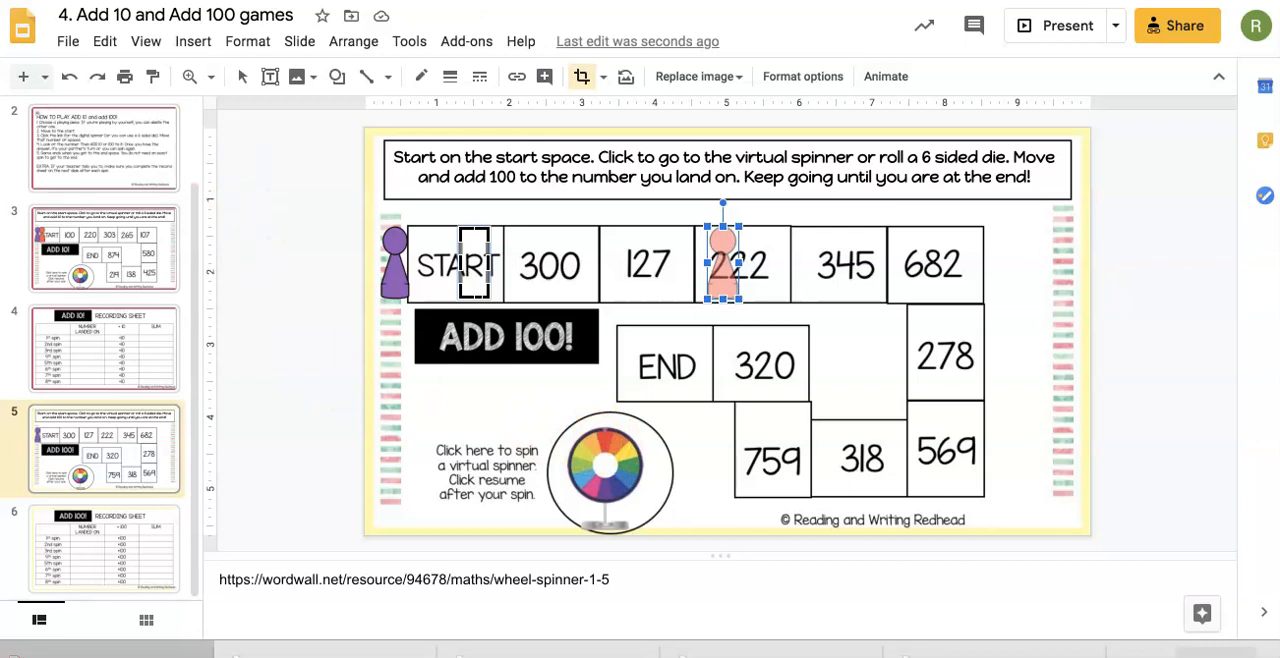
{"action": "left_click", "coordinate": [104, 548]}
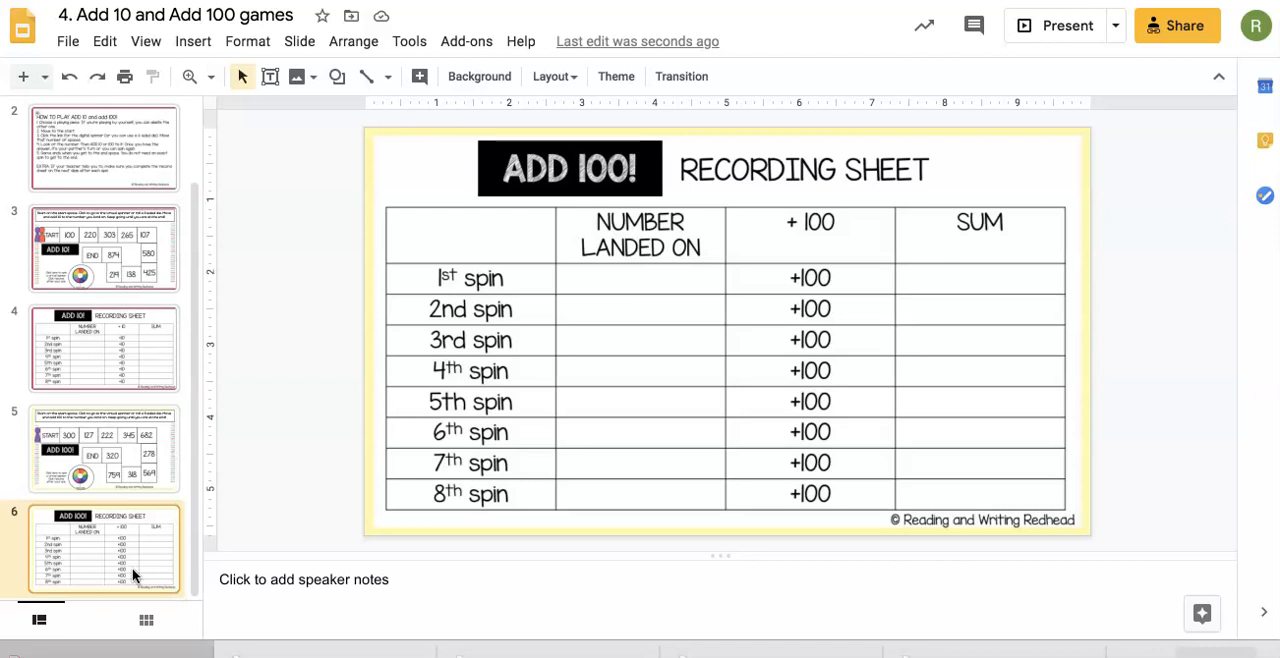
{"action": "left_click", "coordinate": [616, 280]}
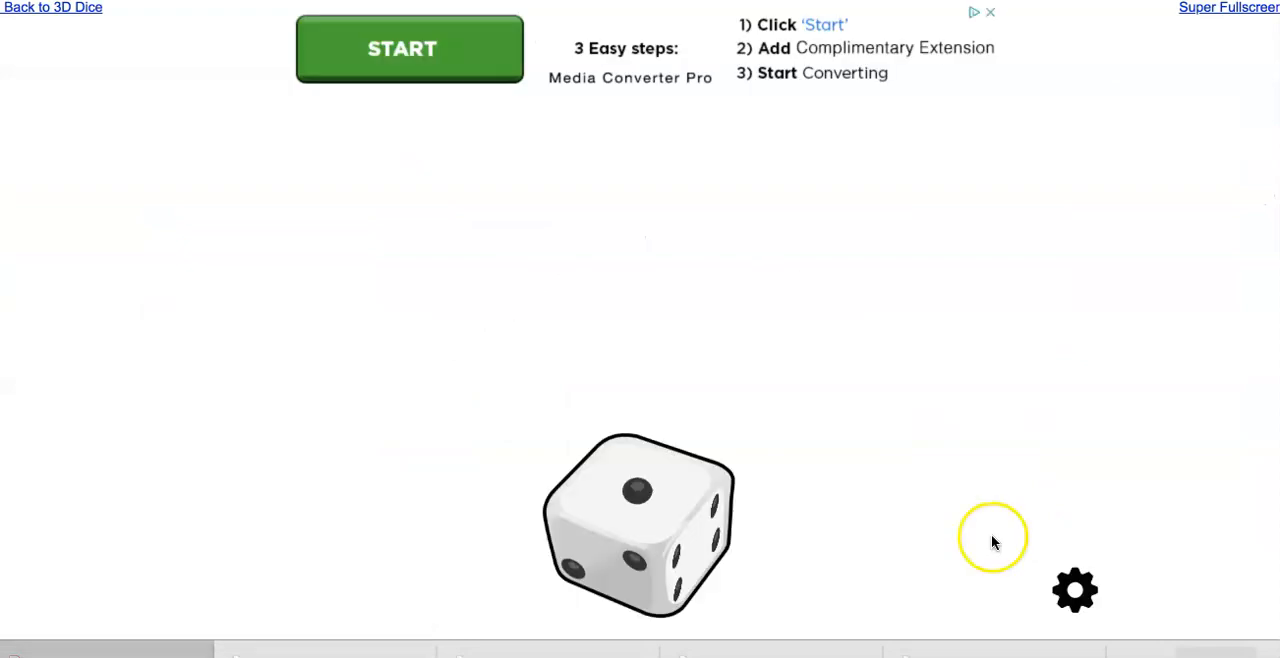
Set the 3D dice roller to two dice in its settings.
{"action": "left_click", "coordinate": [1074, 588]}
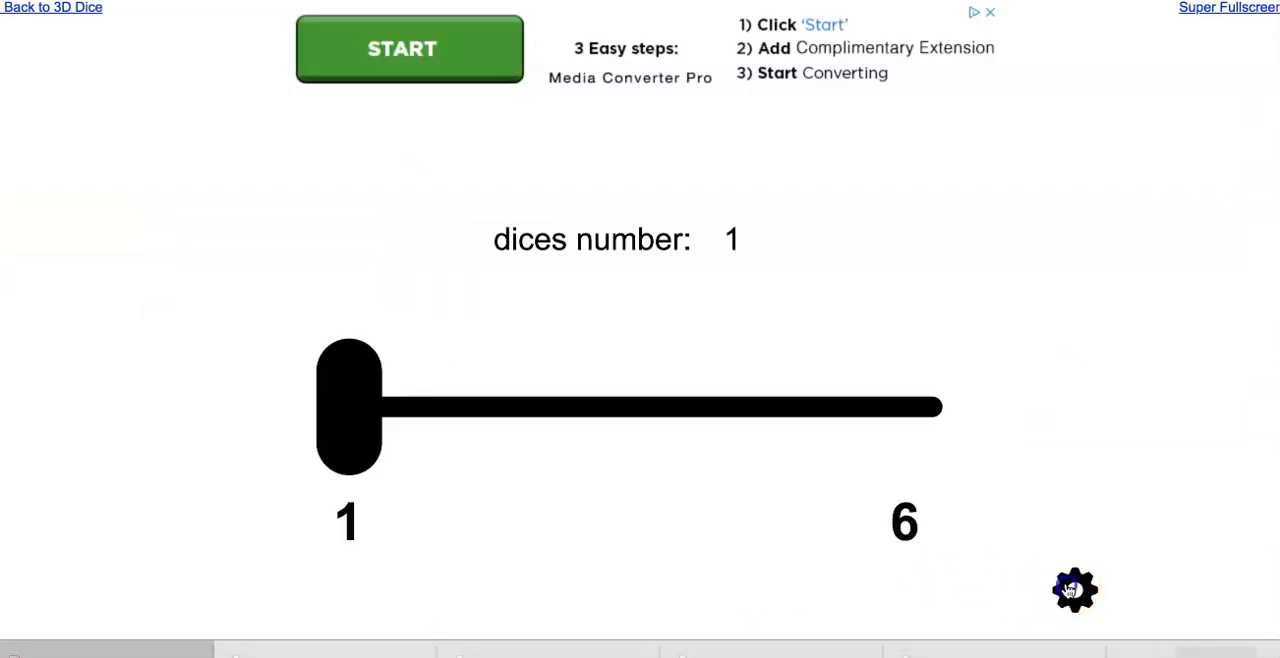
{"action": "left_click_drag", "start_coordinate": [348, 408], "coordinate": [470, 408]}
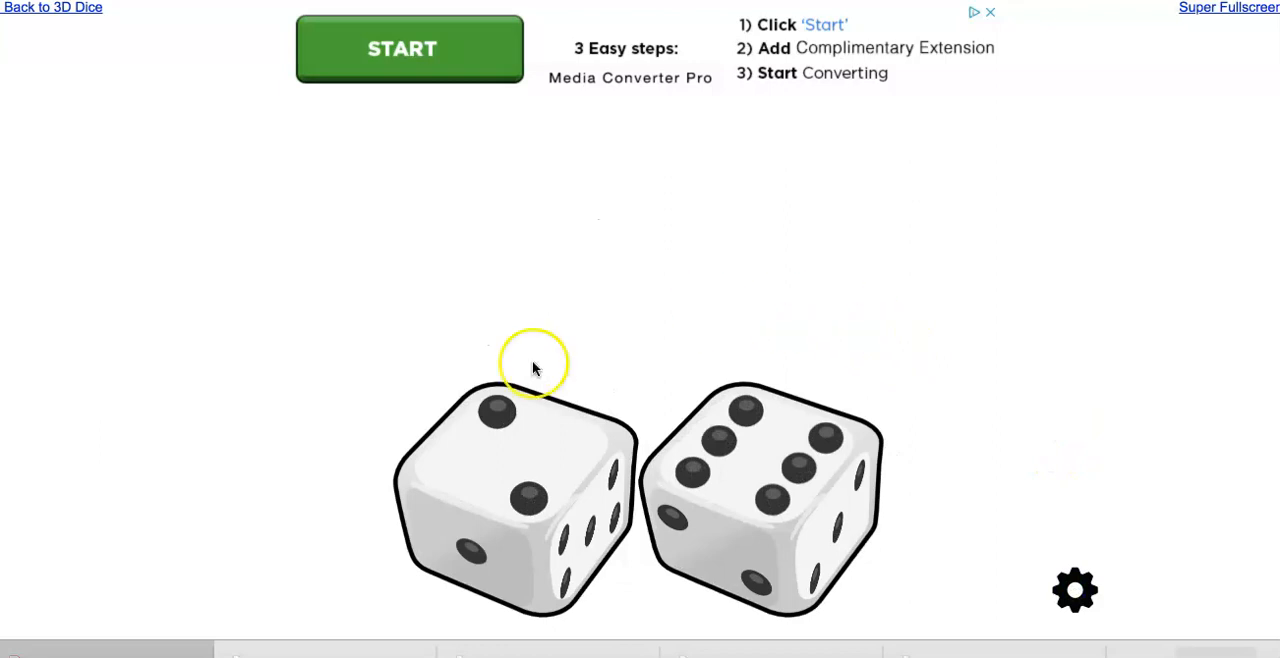
{"action": "mouse_move", "coordinate": [490, 416]}
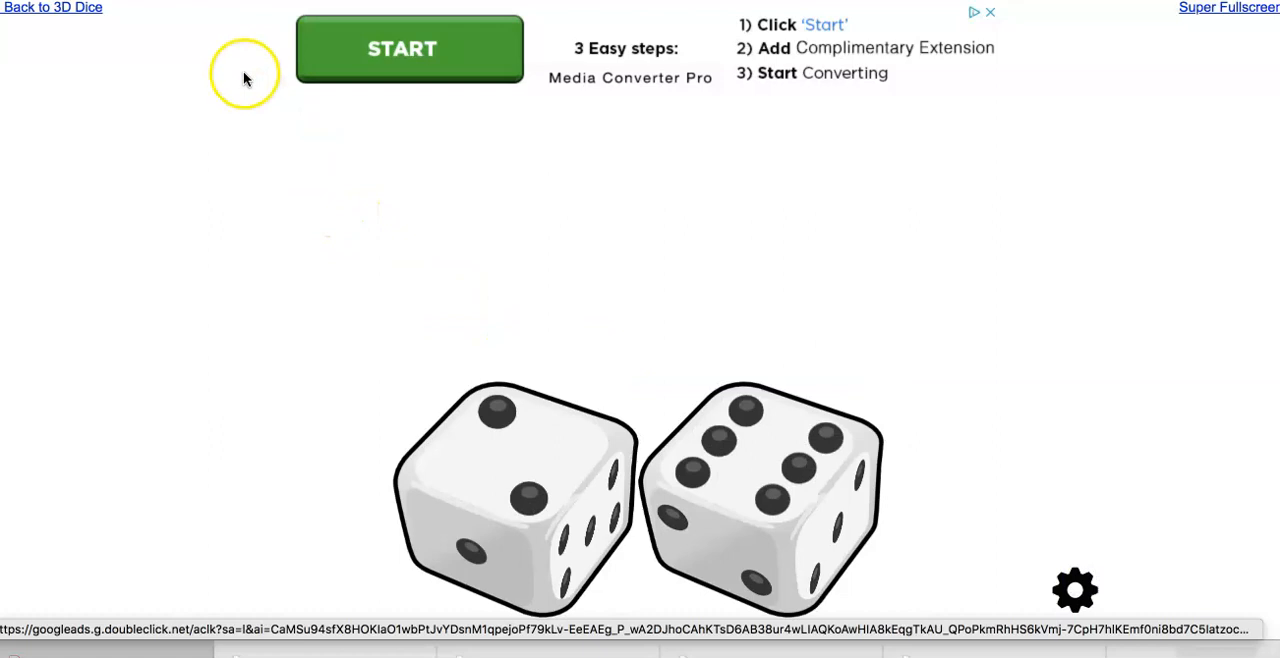
{"action": "mouse_move", "coordinate": [168, 24]}
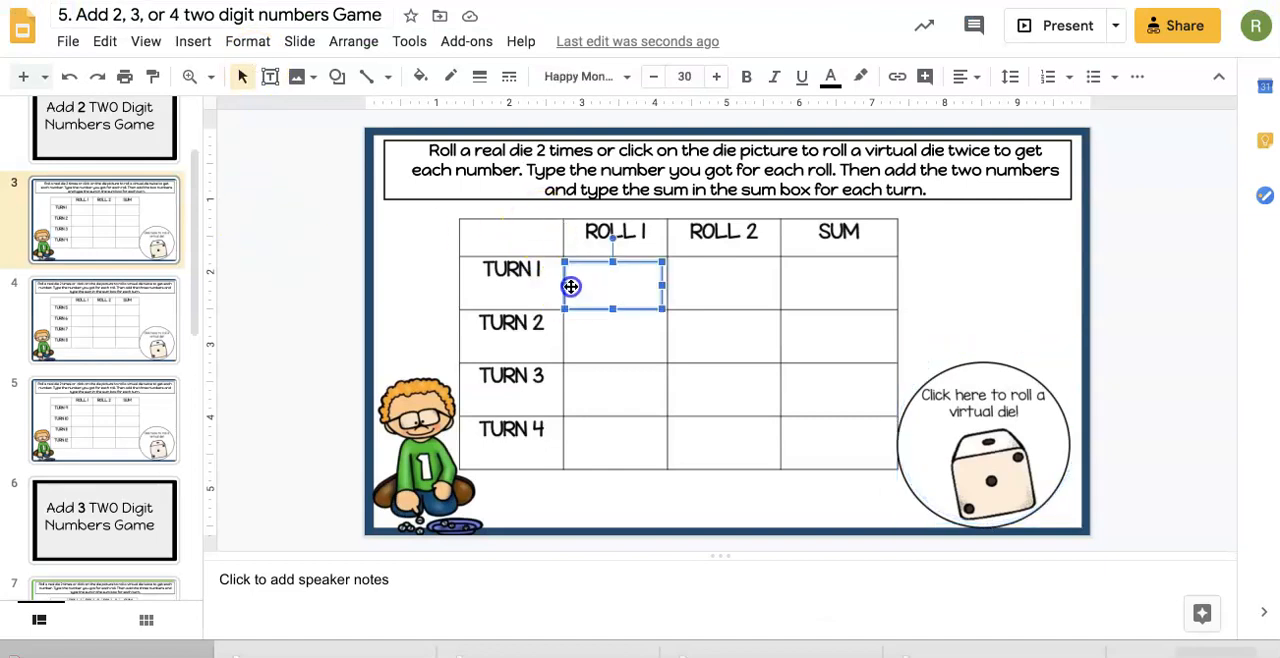
Enter the rolled 26 in the TURN 1 cell and scroll the filmstrip.
{"action": "type", "text": "26"}
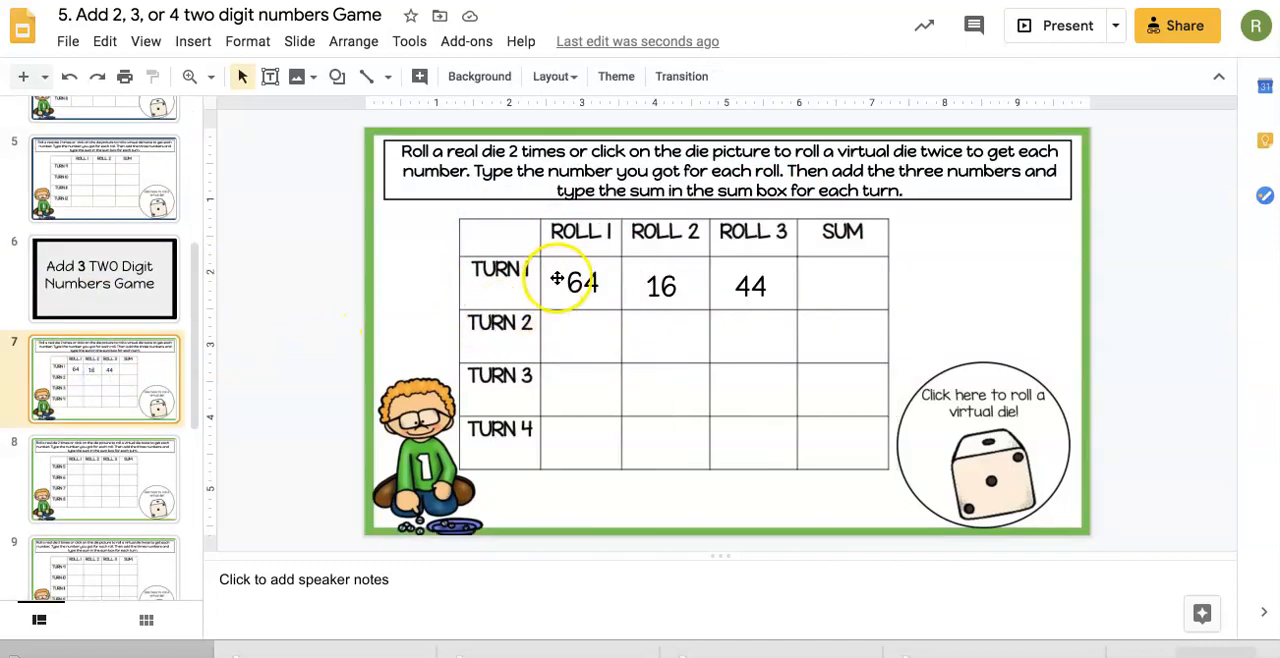
{"action": "scroll", "scroll_direction": "down", "scroll_amount": 3}
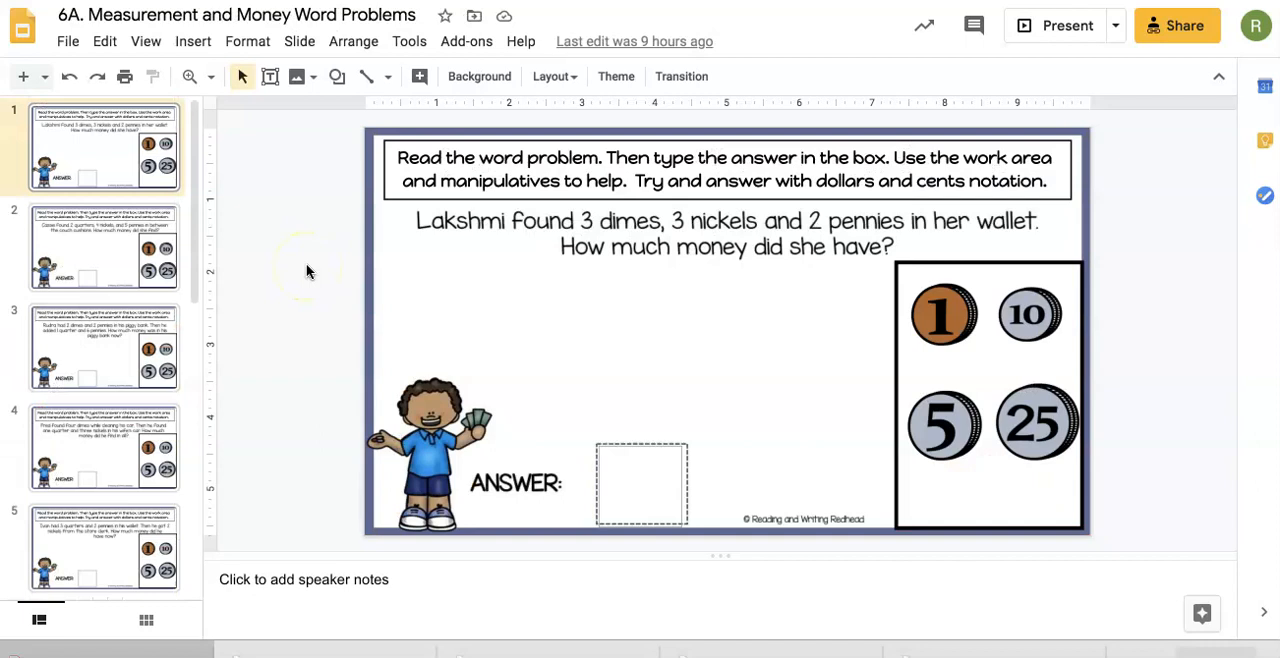
{"action": "mouse_move", "coordinate": [308, 272]}
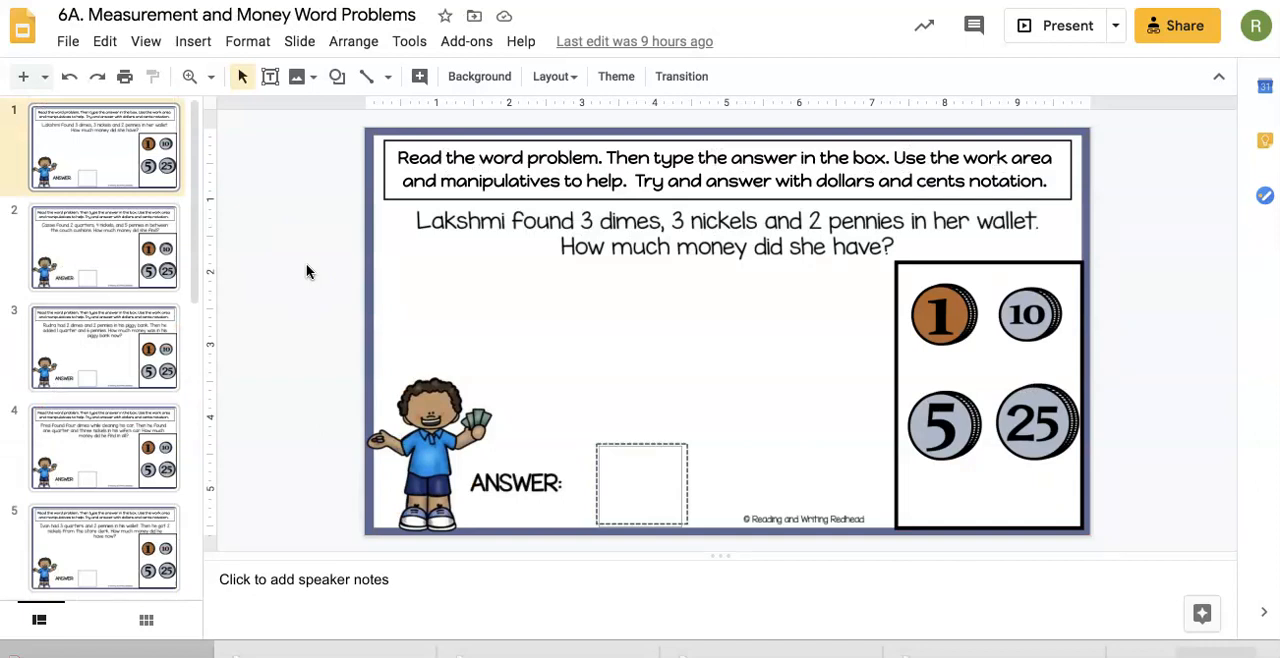
Place a dime in the work area and answer the coin problem with $.42.
{"action": "scroll", "scroll_direction": "down", "scroll_amount": 3}
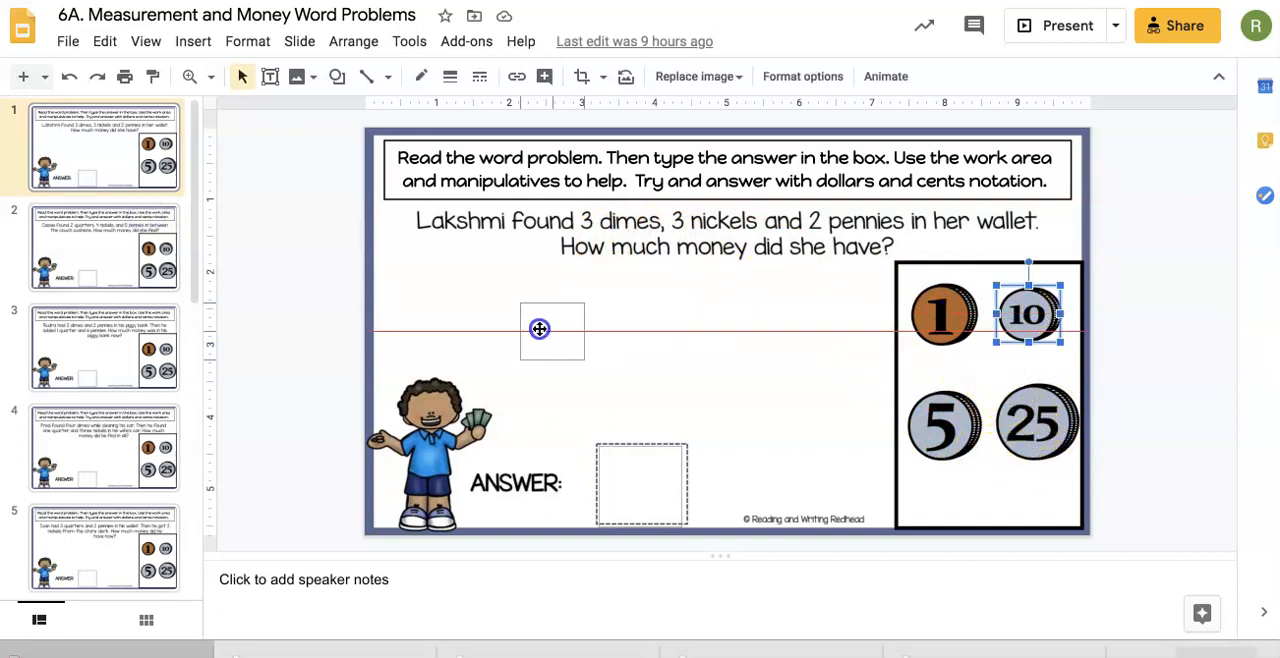
{"action": "left_click_drag", "start_coordinate": [1028, 312], "coordinate": [616, 332]}
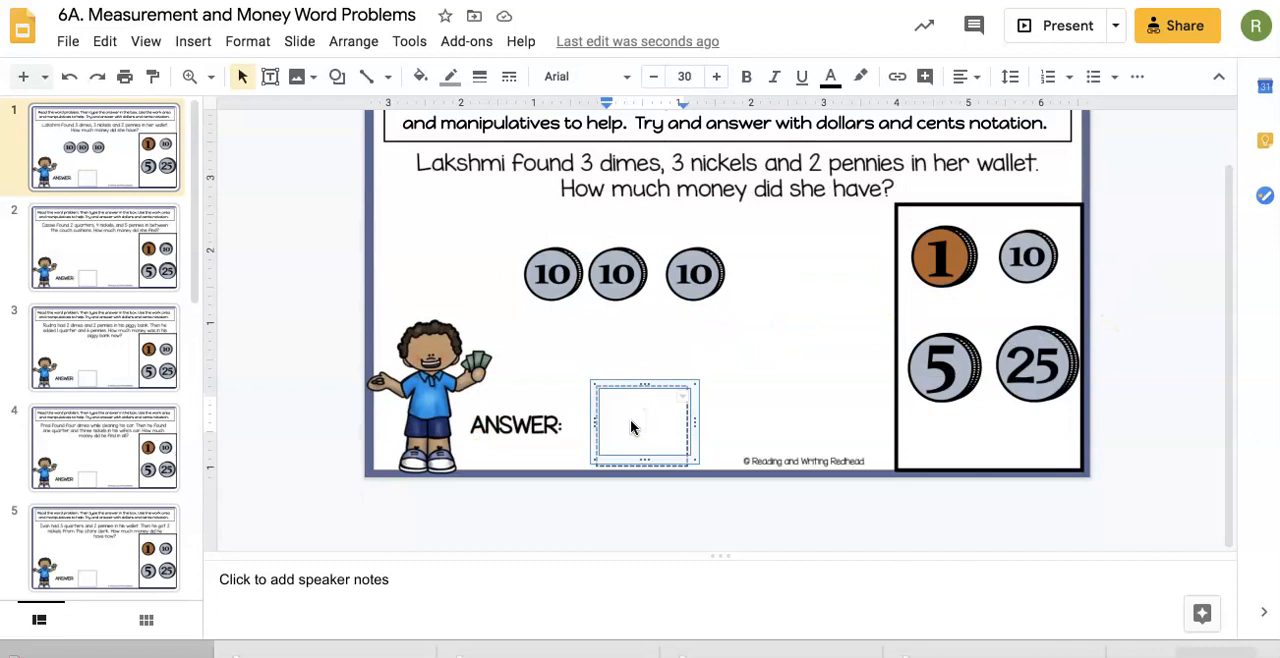
{"action": "type", "text": "$."}
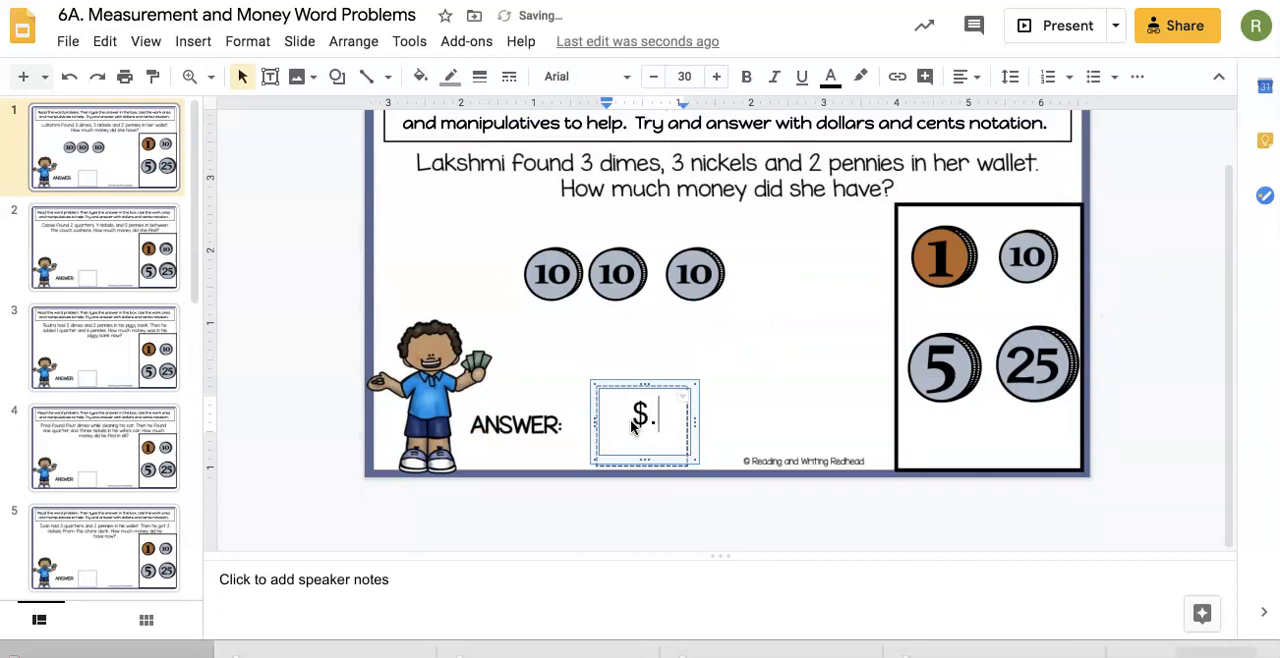
{"action": "type", "text": "42"}
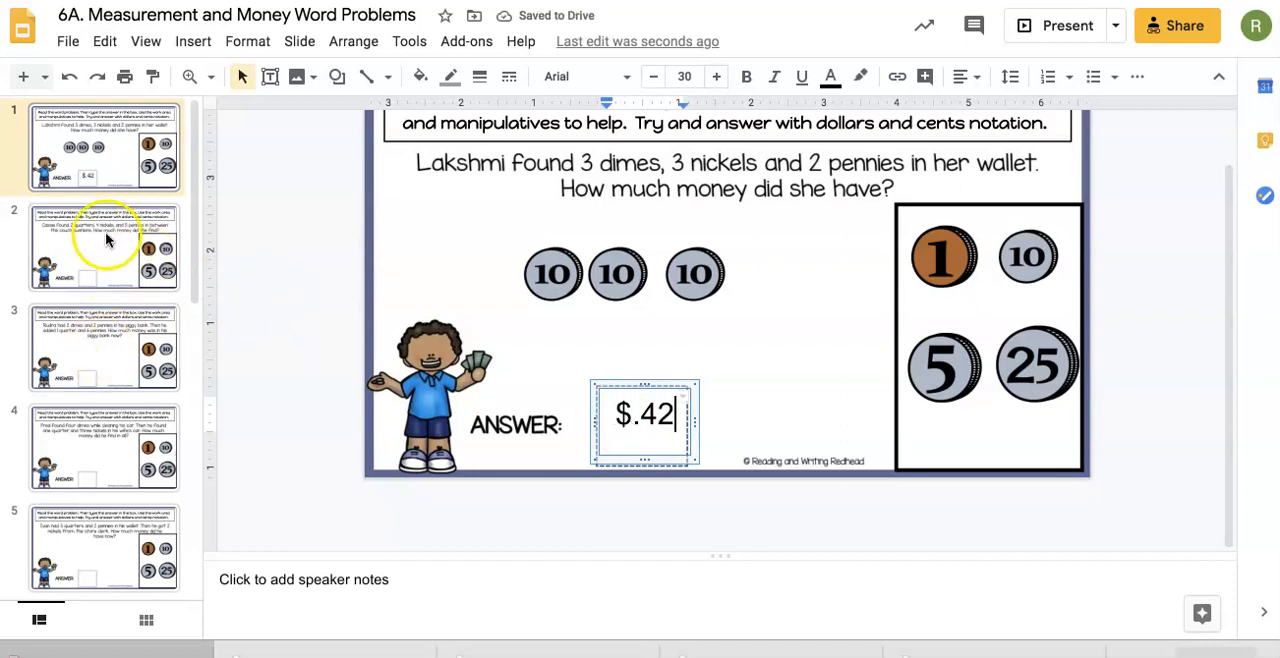
Scroll down the slide strip to the cat tail centimeters word problem slide.
{"action": "scroll", "scroll_direction": "down", "scroll_amount": 3}
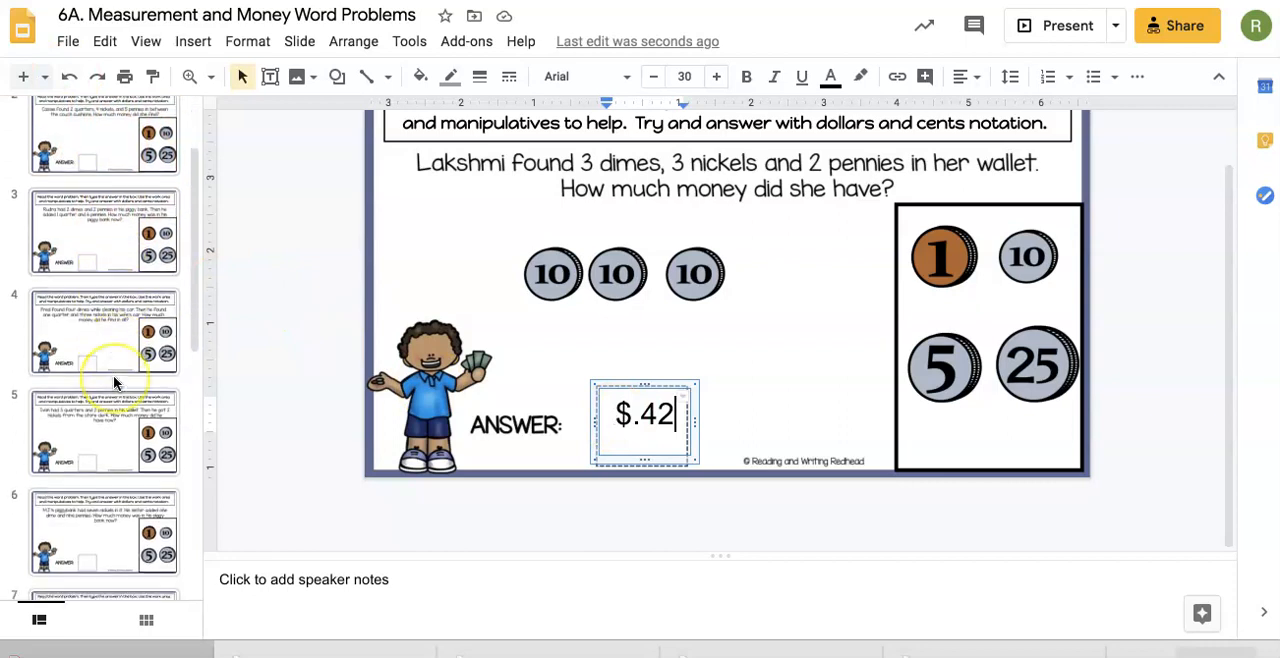
{"action": "scroll", "scroll_direction": "down", "scroll_amount": 3}
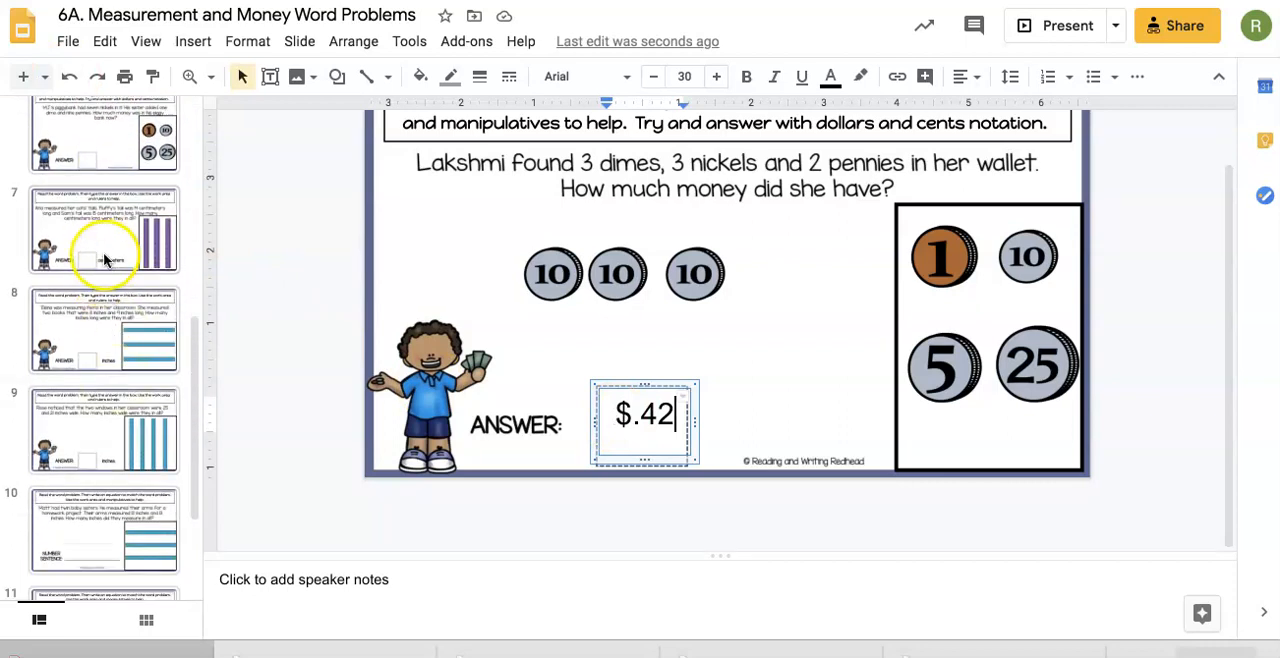
{"action": "left_click", "coordinate": [104, 230]}
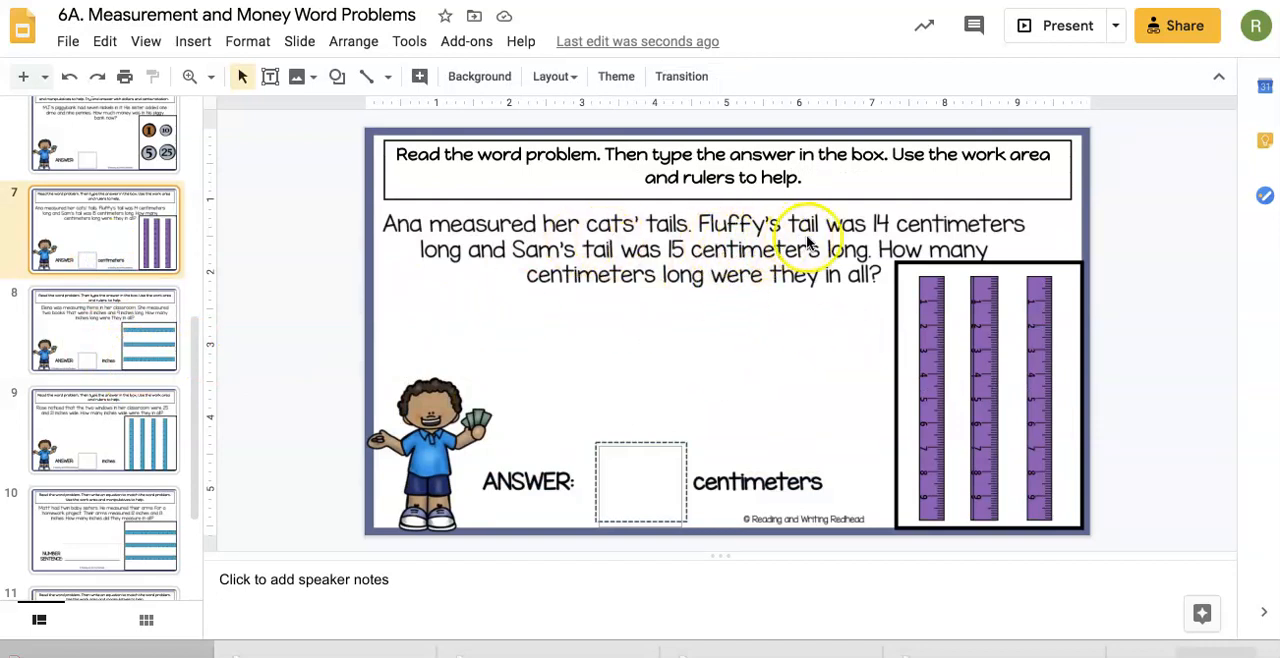
{"action": "mouse_move", "coordinate": [610, 240]}
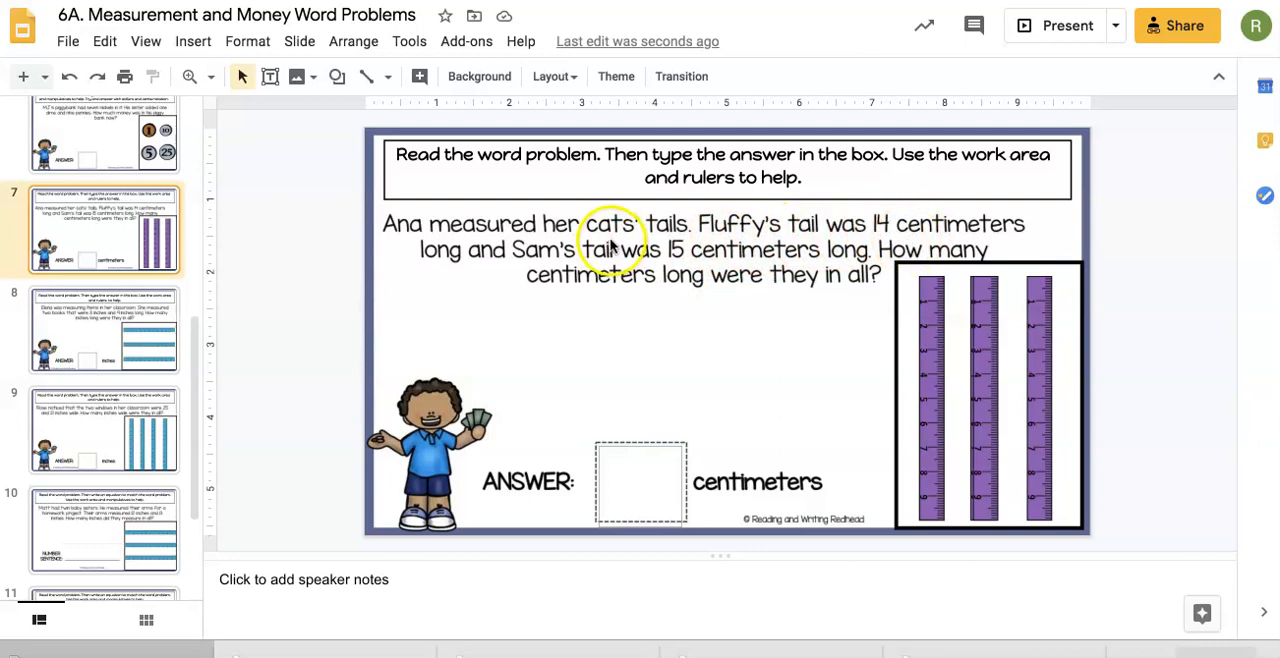
{"action": "mouse_move", "coordinate": [864, 336]}
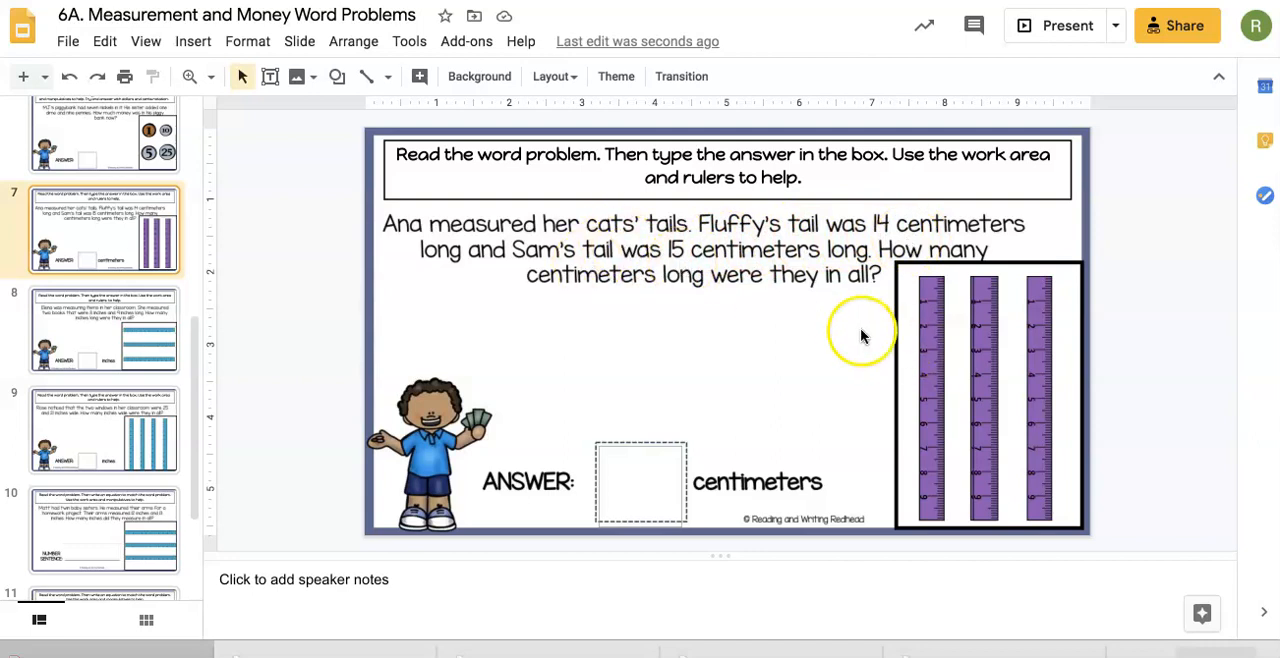
{"action": "mouse_move", "coordinate": [928, 408]}
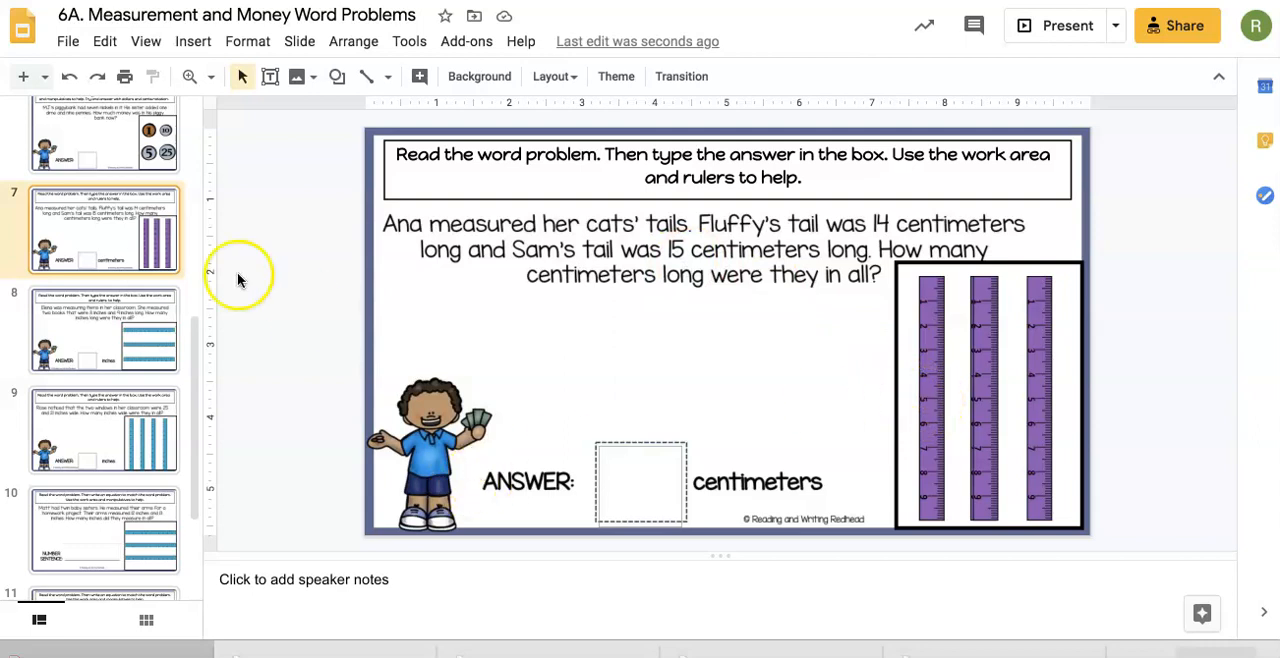
Open the 7A. Arrays with repeated addition slideshow on its hot-cocoa mug slide.
{"action": "left_click", "coordinate": [104, 330]}
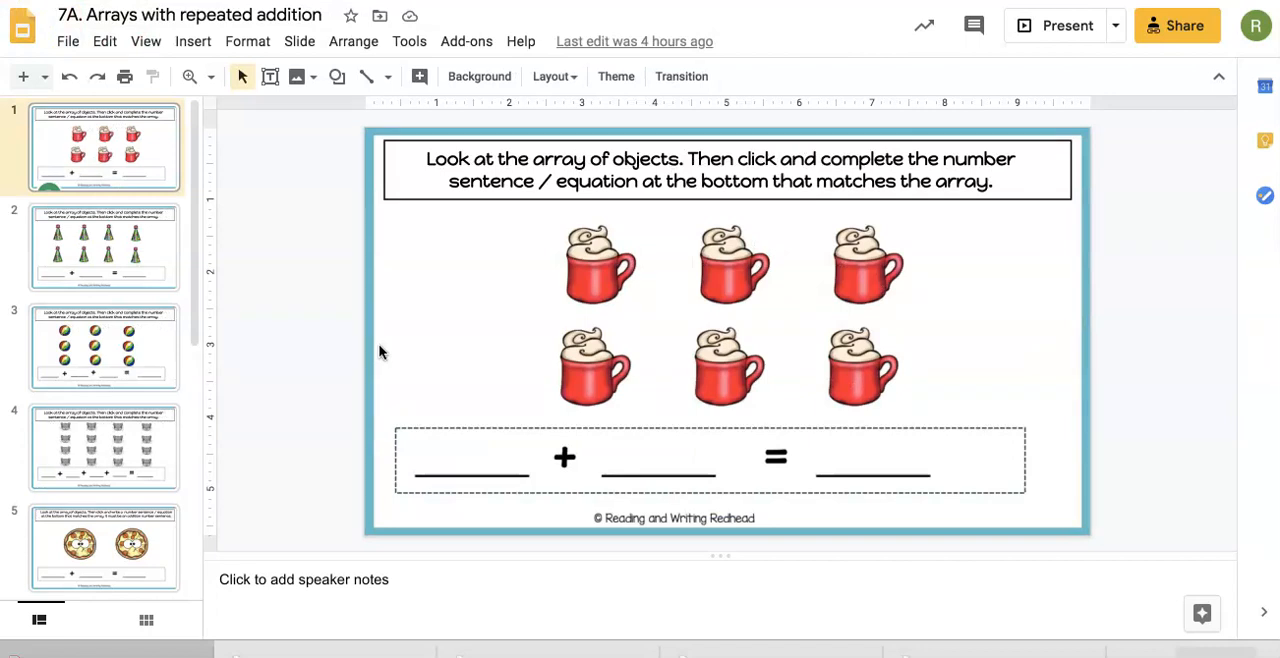
{"action": "mouse_move", "coordinate": [164, 198]}
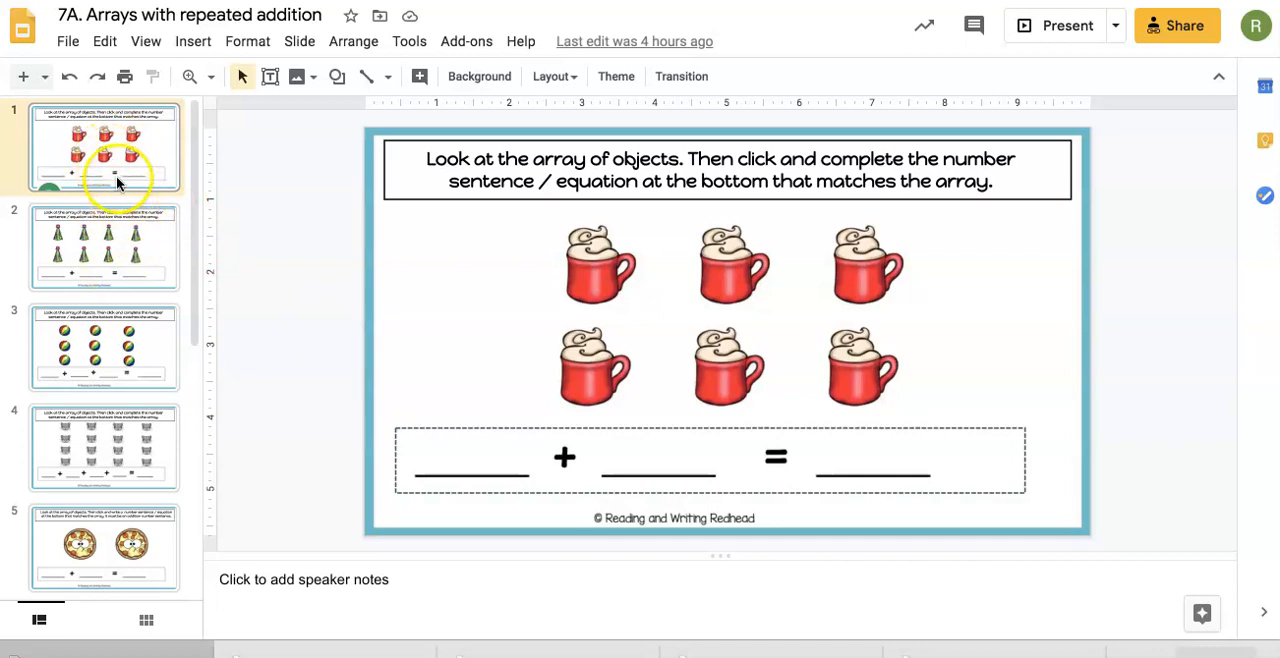
{"action": "mouse_move", "coordinate": [616, 290]}
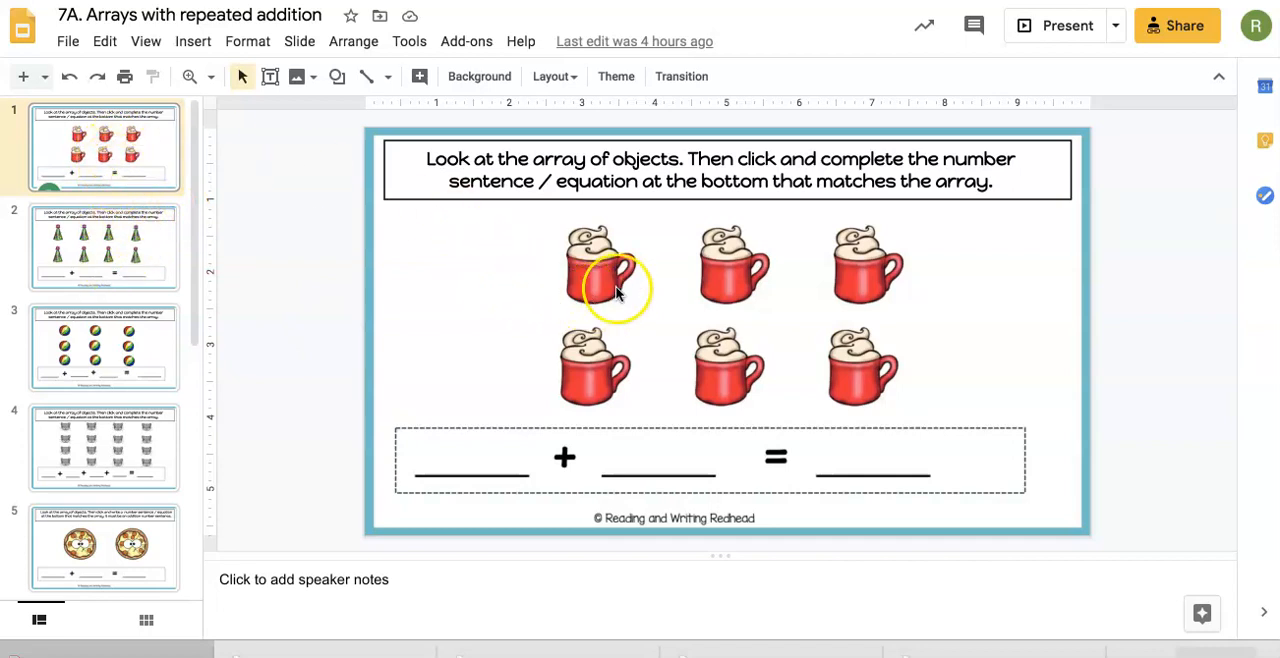
{"action": "mouse_move", "coordinate": [564, 456]}
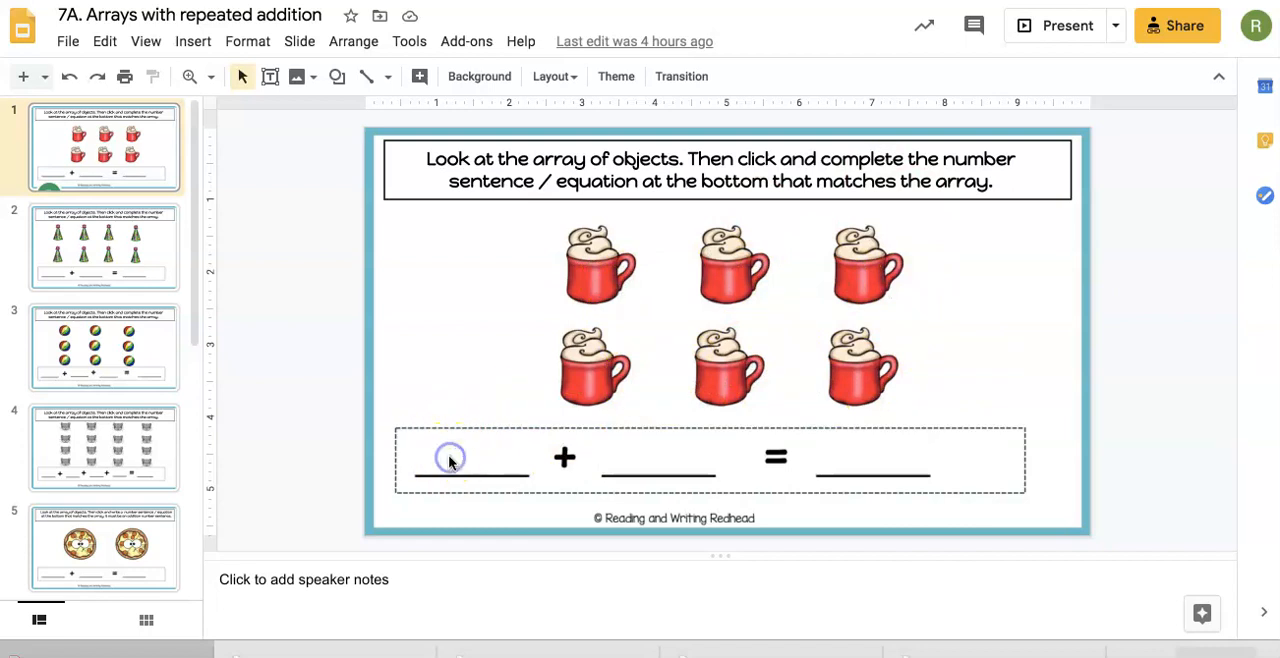
Fill the three blanks under the hot cocoa mugs with 3, 3 and 6.
{"action": "left_click", "coordinate": [470, 456]}
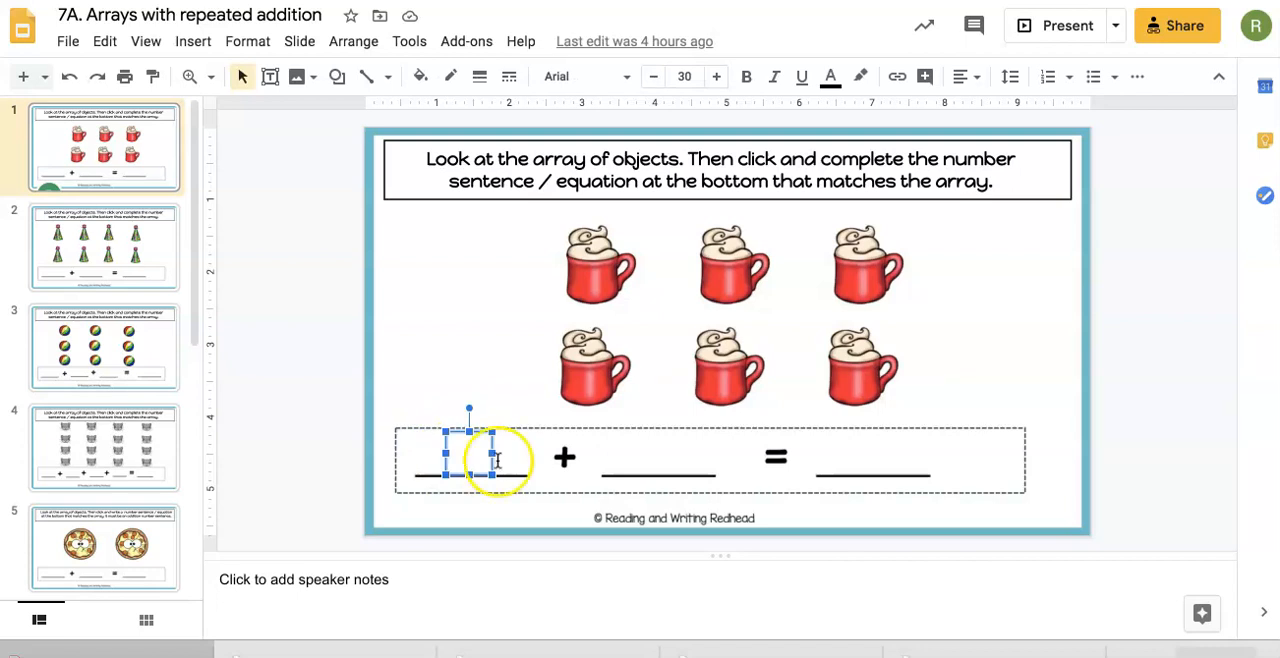
{"action": "type", "text": "3"}
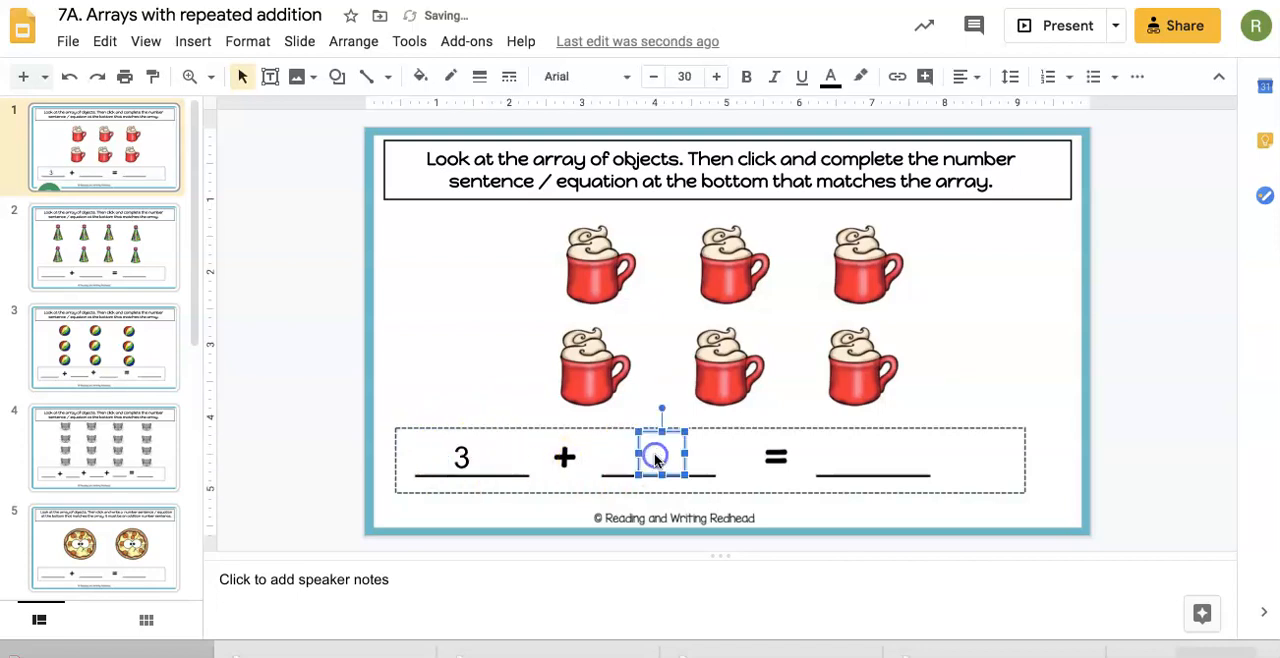
{"action": "type", "text": "3"}
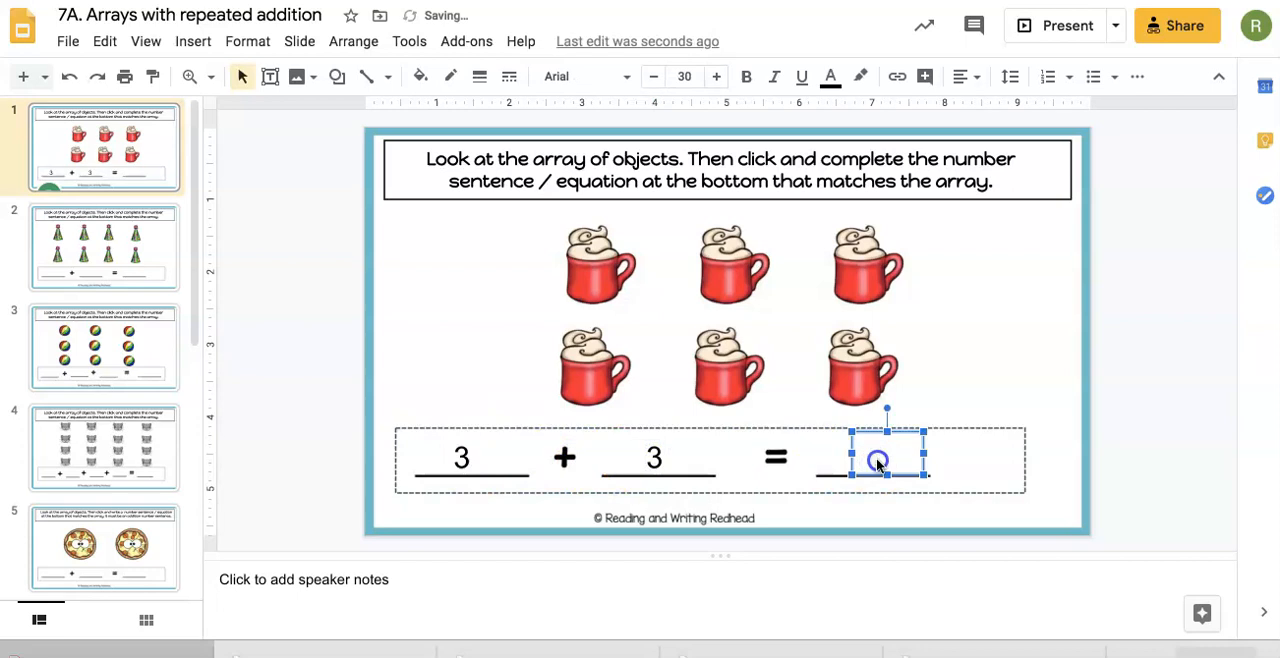
{"action": "type", "text": "6"}
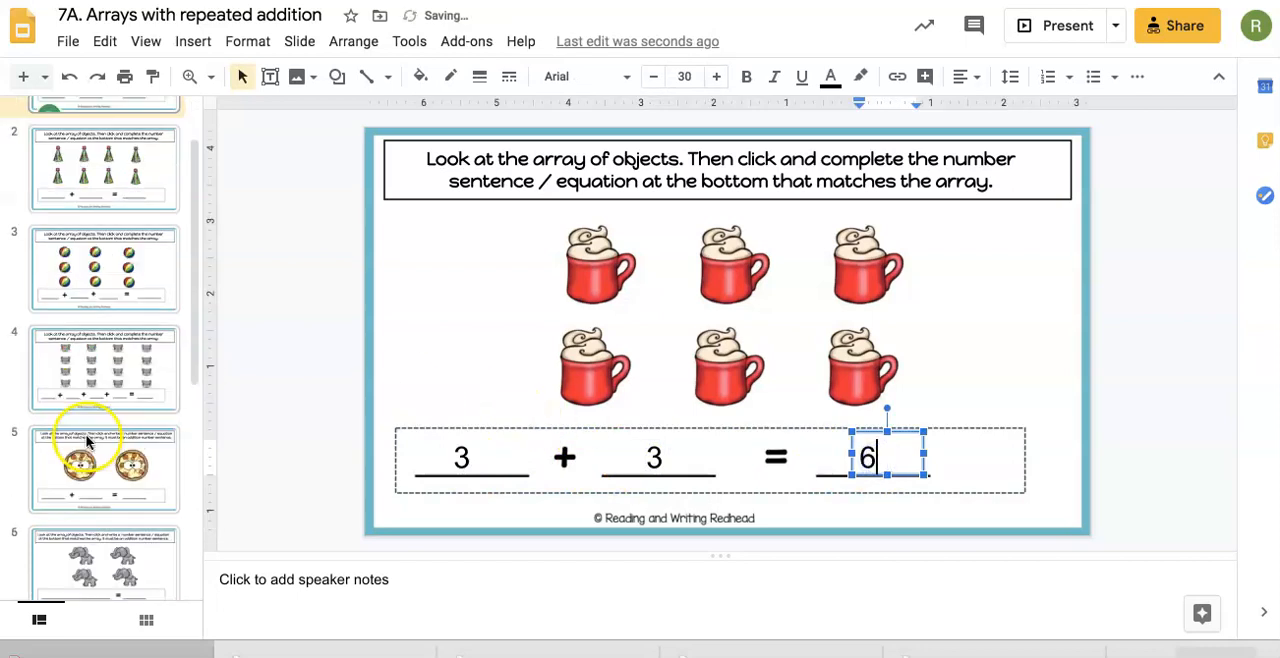
{"action": "scroll", "scroll_direction": "down", "scroll_amount": 3}
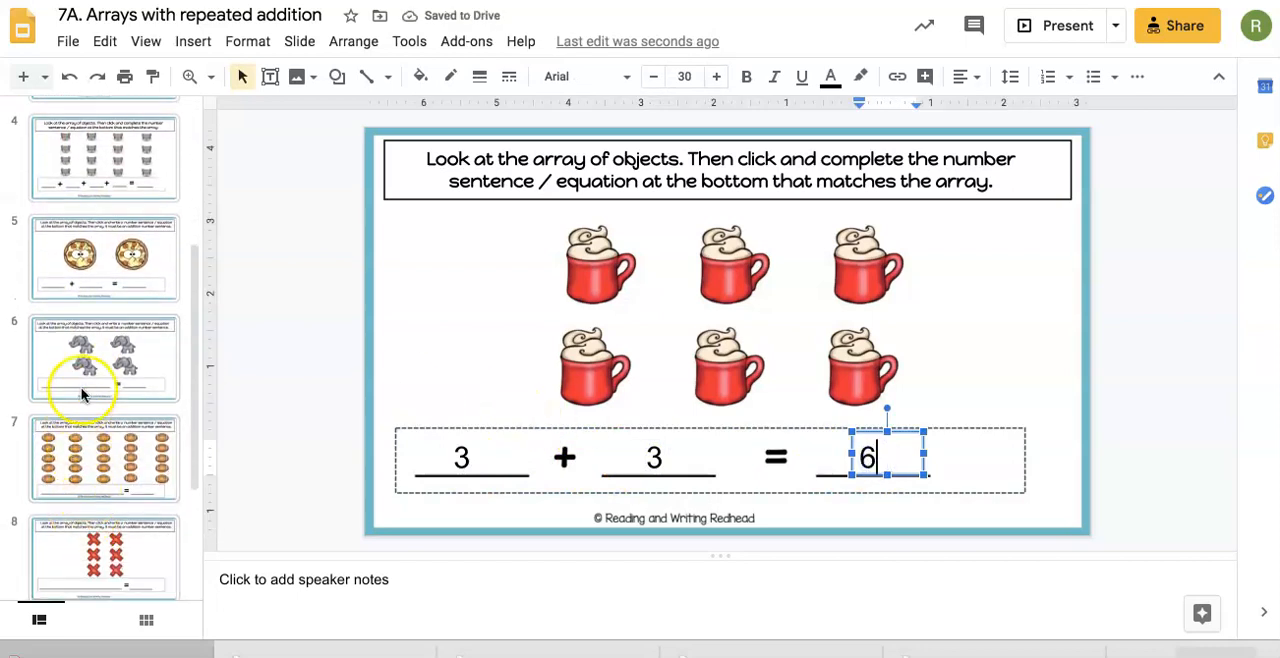
{"action": "mouse_move", "coordinate": [84, 390]}
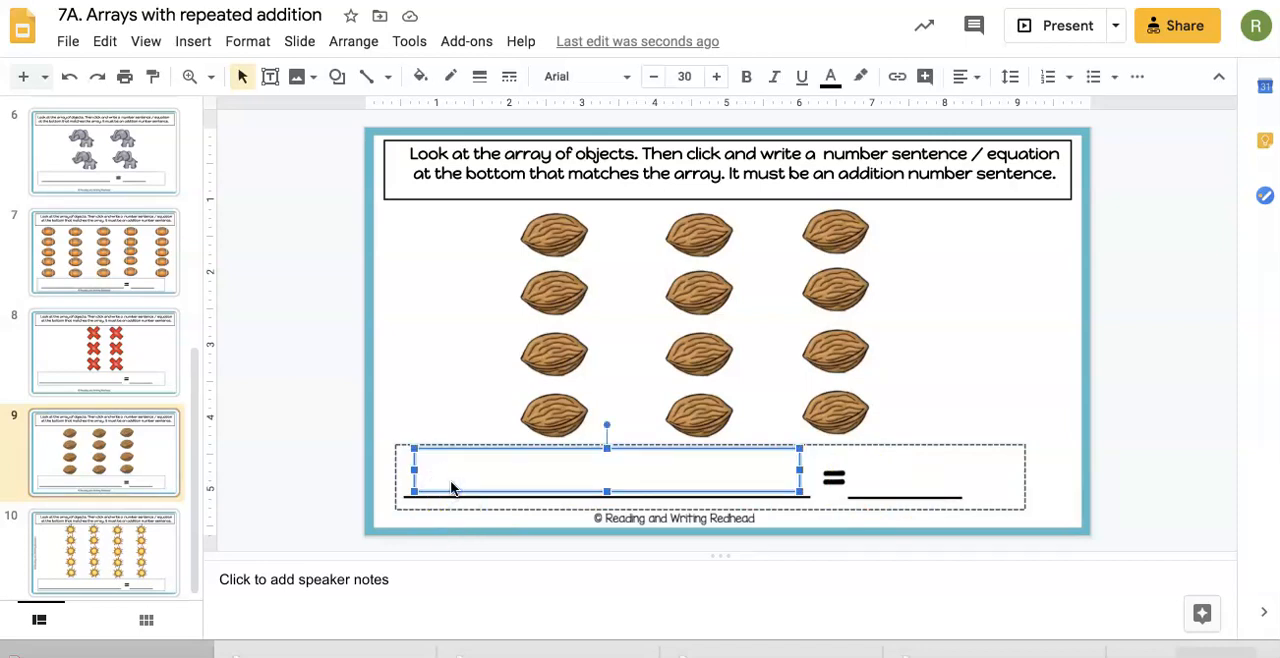
Enter '3 + 3 + 3 + 3' in the left box under the walnuts, leaving the total blank.
{"action": "type", "text": "3 +"}
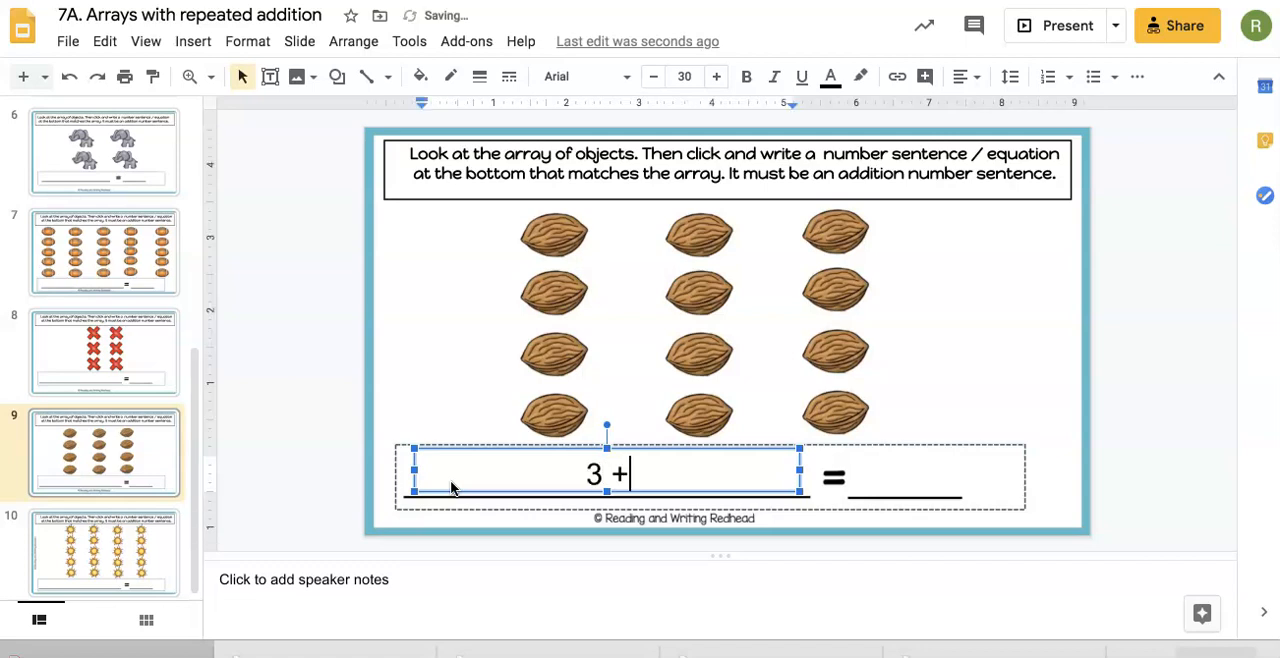
{"action": "type", "text": "3"}
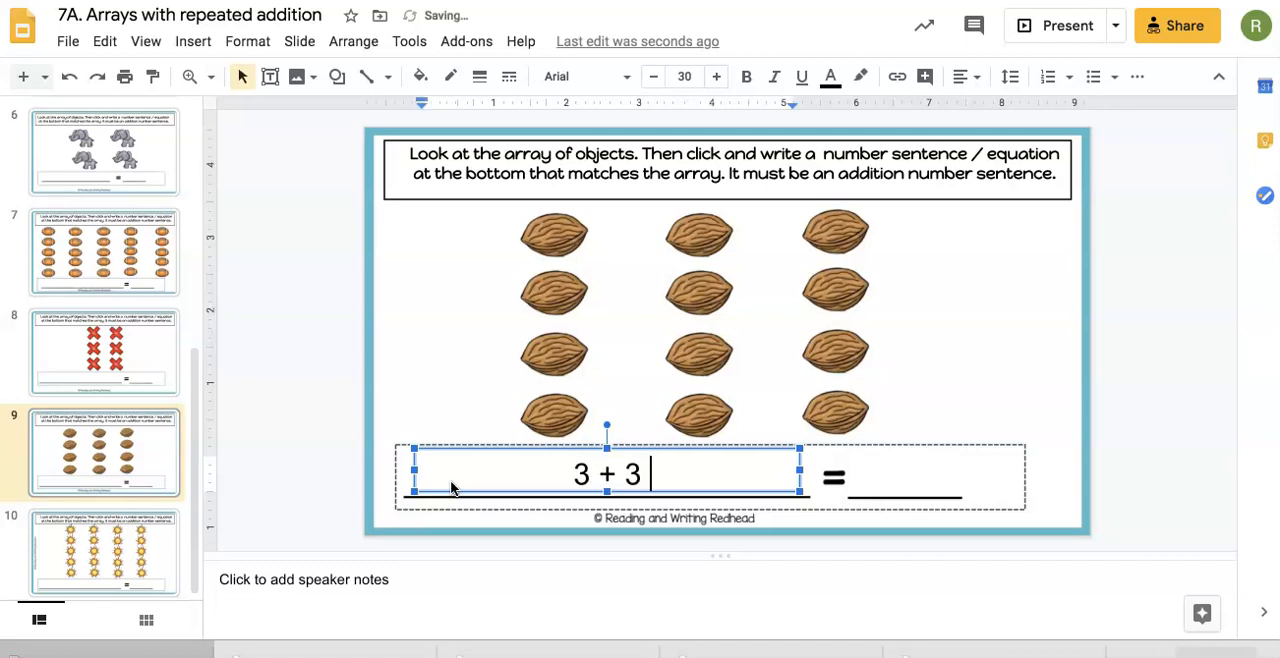
{"action": "type", "text": "+ 3"}
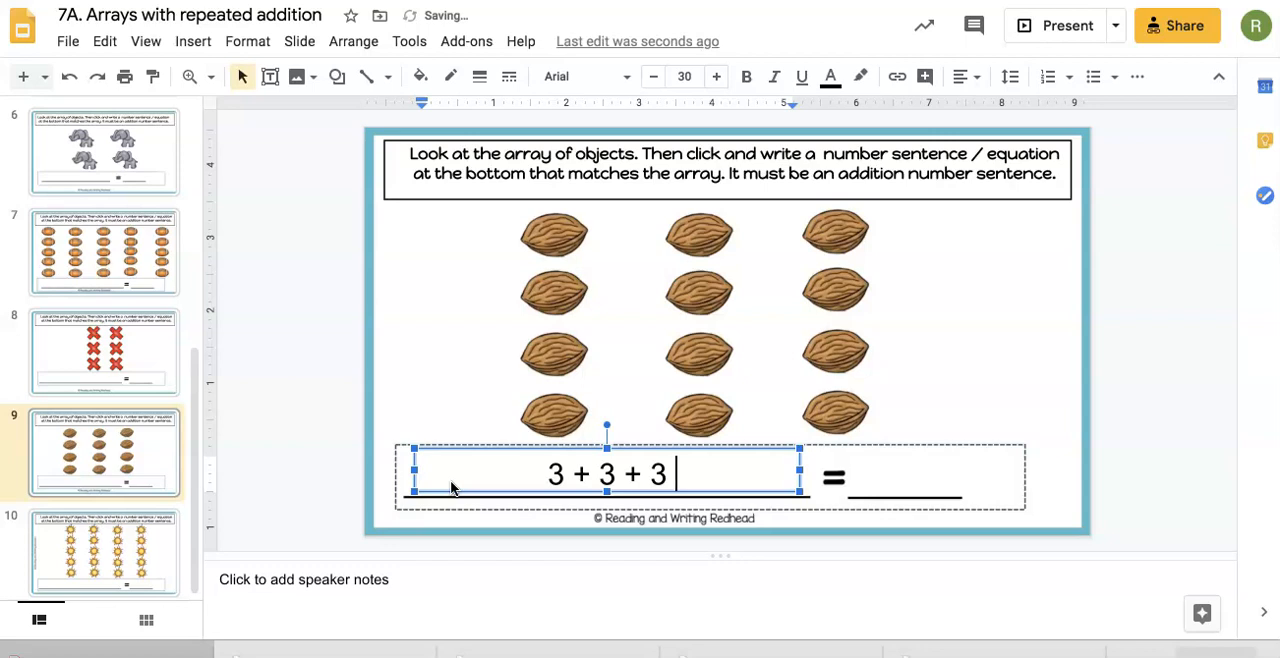
{"action": "type", "text": "+ 3"}
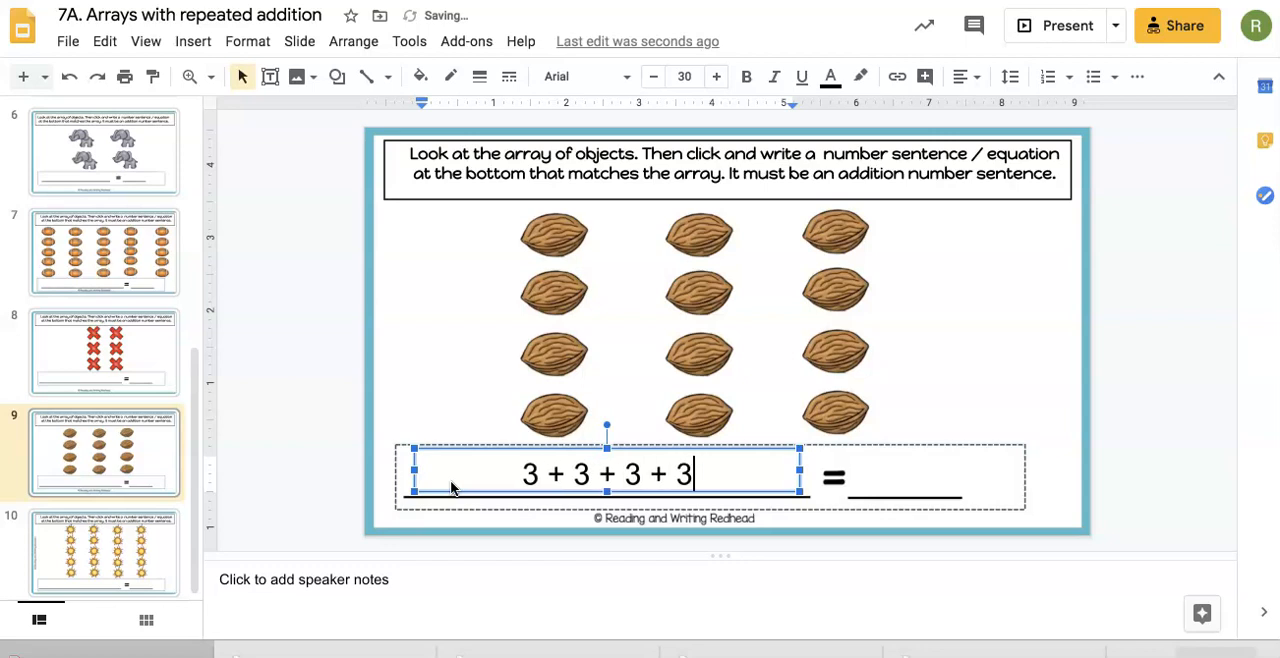
{"action": "mouse_move", "coordinate": [290, 356]}
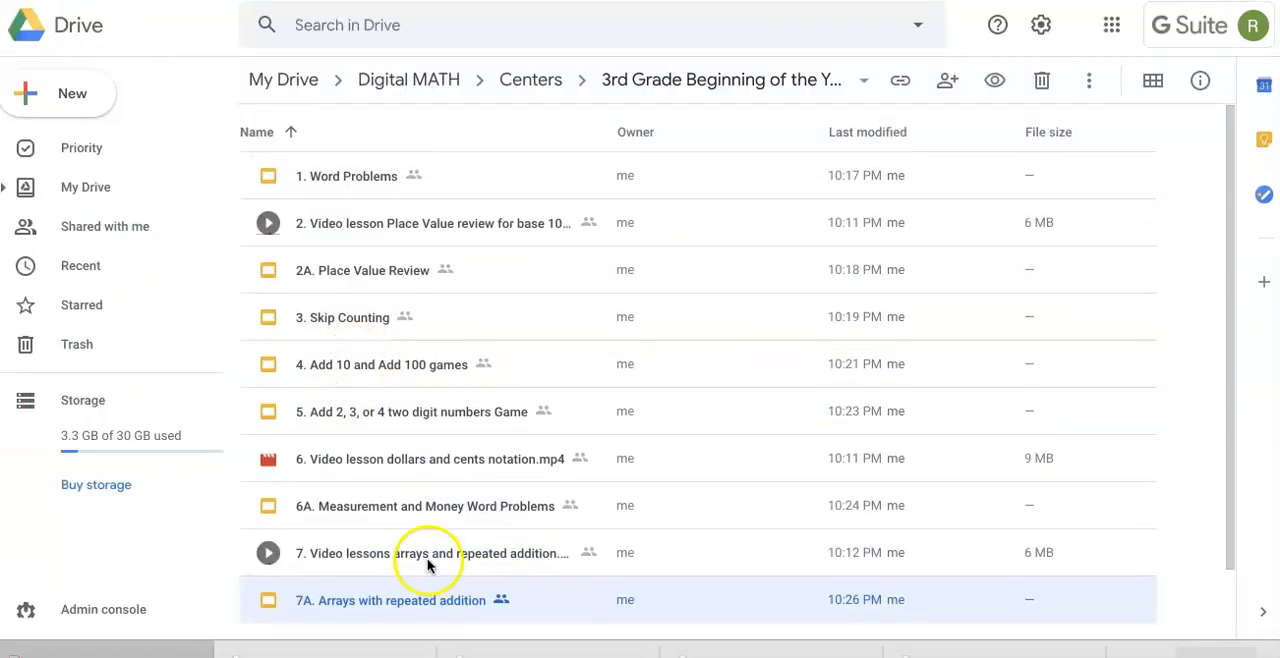
{"action": "mouse_move", "coordinate": [404, 466]}
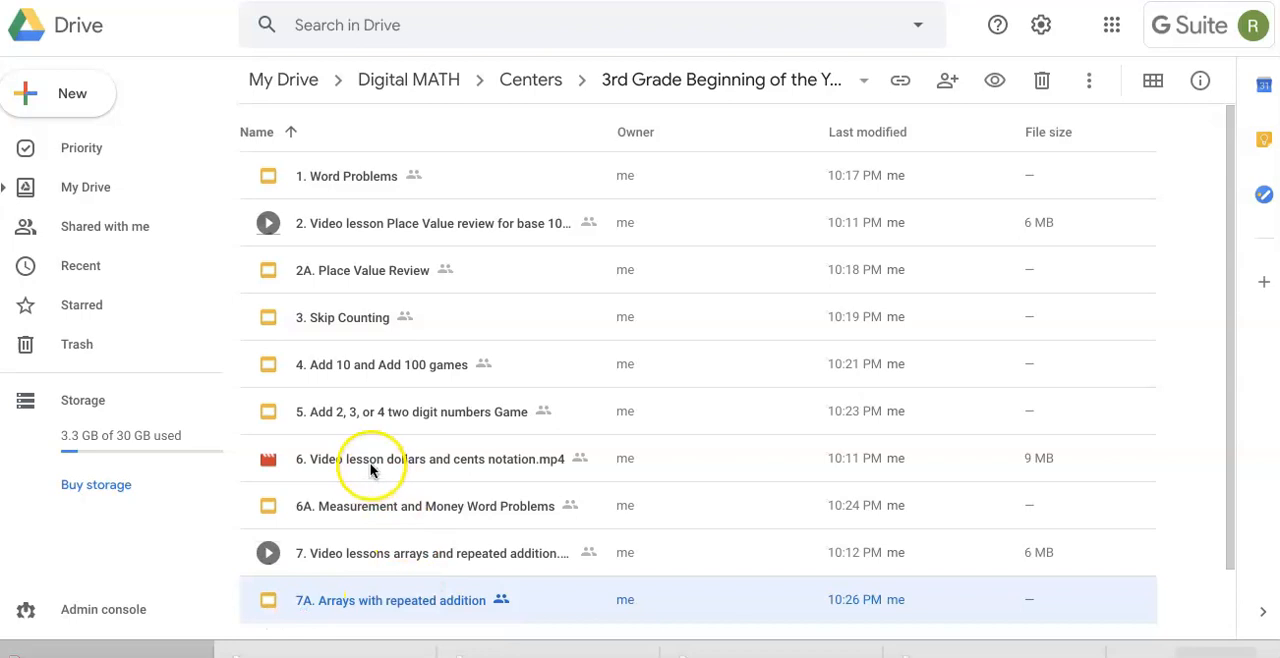
{"action": "mouse_move", "coordinate": [370, 458]}
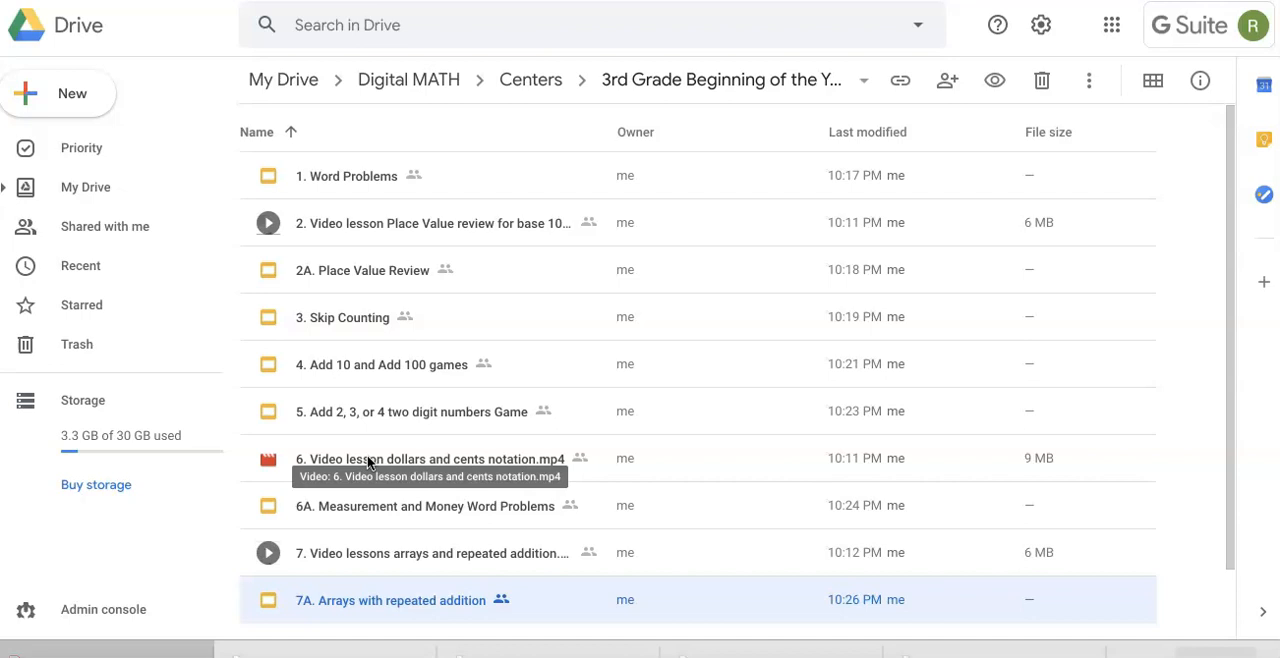
{"action": "mouse_move", "coordinate": [136, 84]}
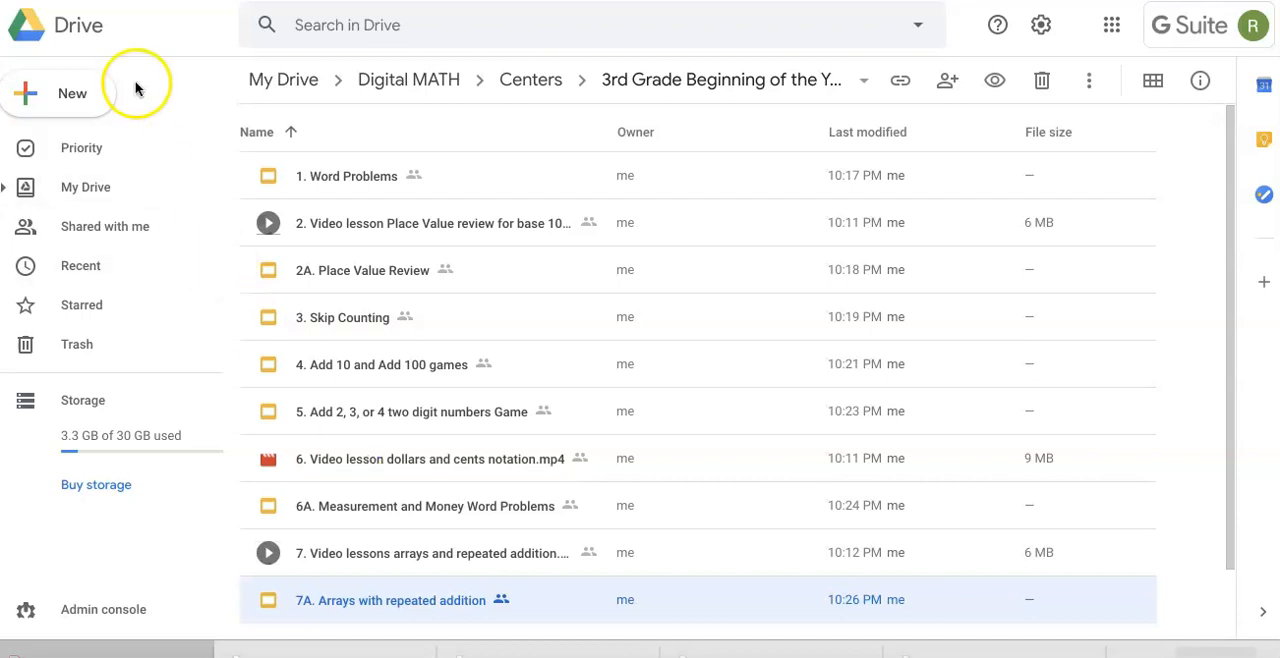